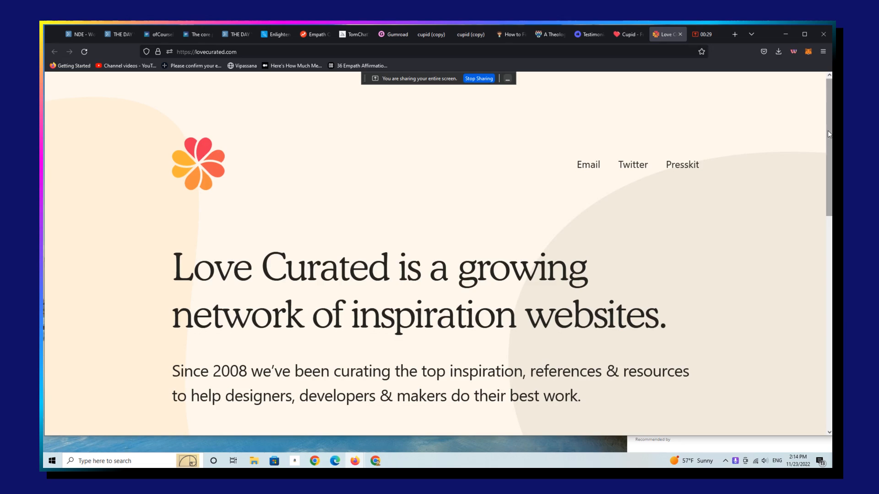
Scroll the Love Curated homepage, then switch to the One Page Love Cupid Template page.
scroll(down, 3)
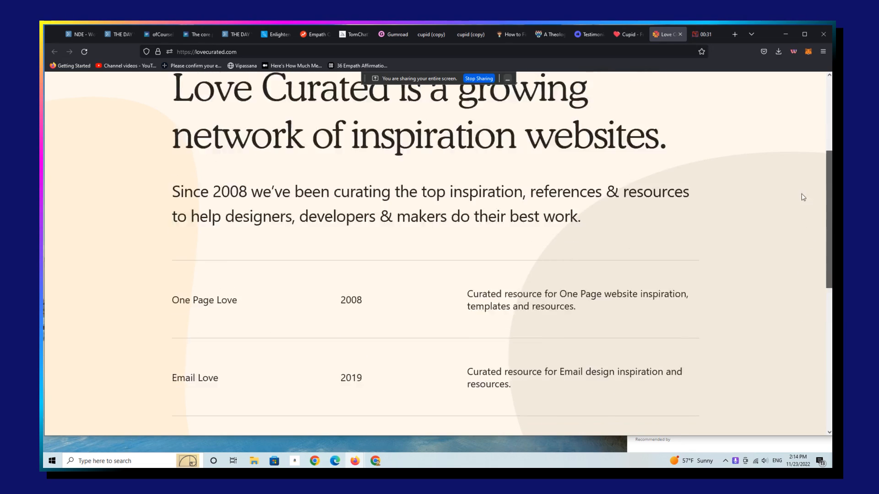
scroll(up, 3)
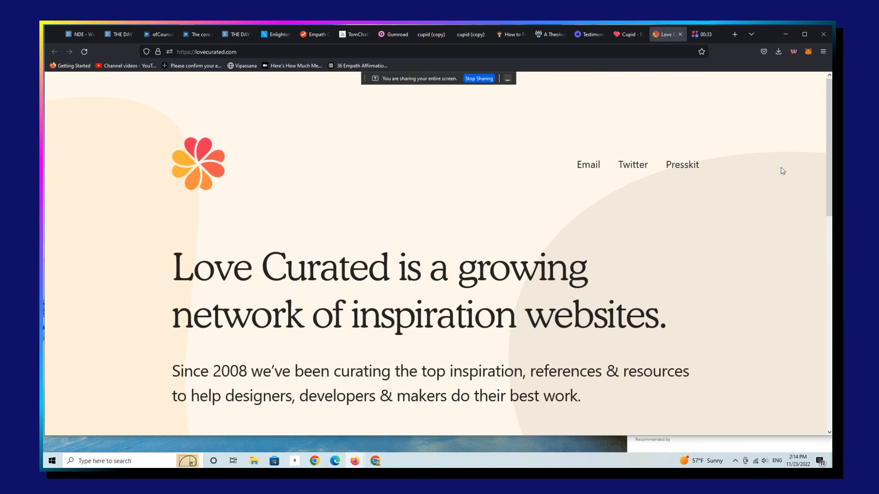
mouse_move(699, 202)
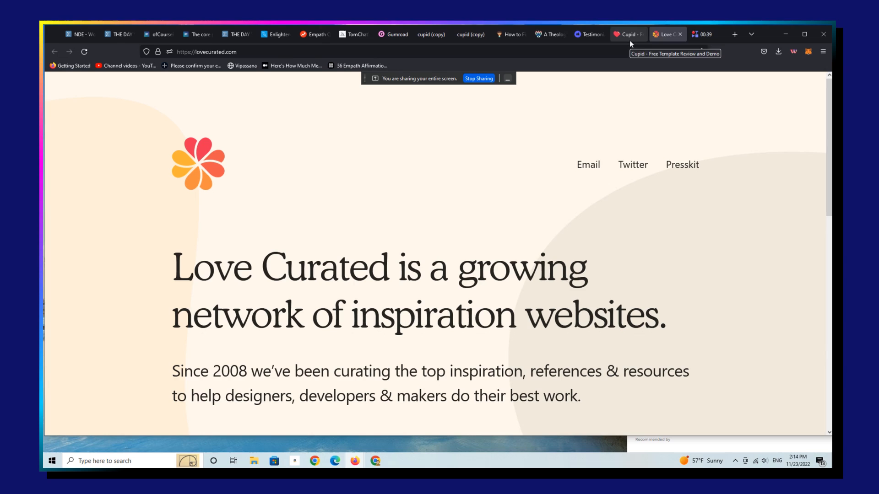
click(624, 34)
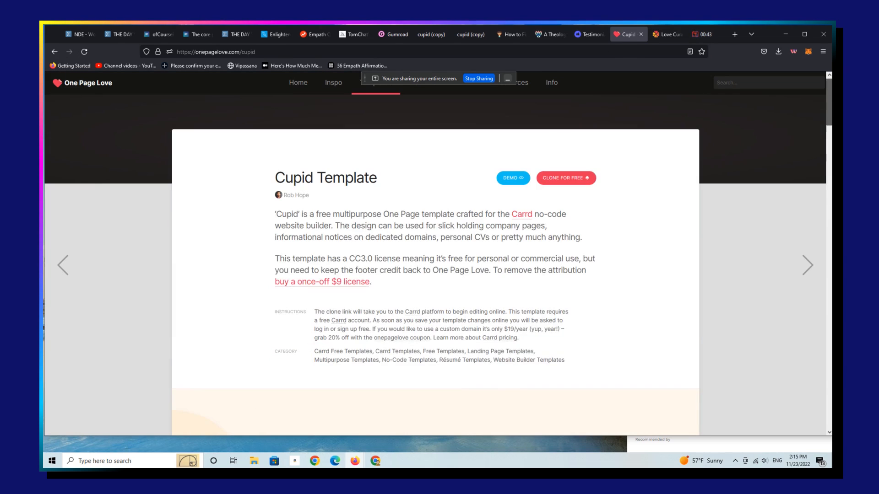
scroll(down, 3)
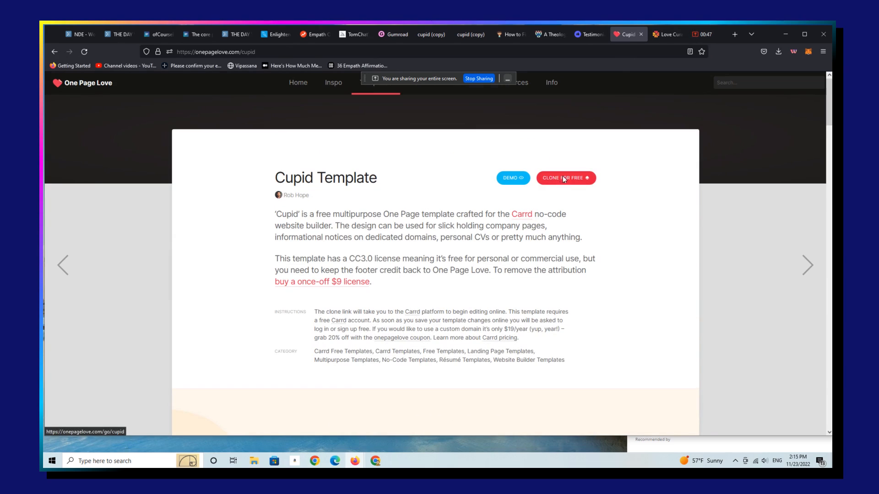
Clone the Cupid template for free and replace the logo placeholder with the 'carrd logo' image.
click(565, 178)
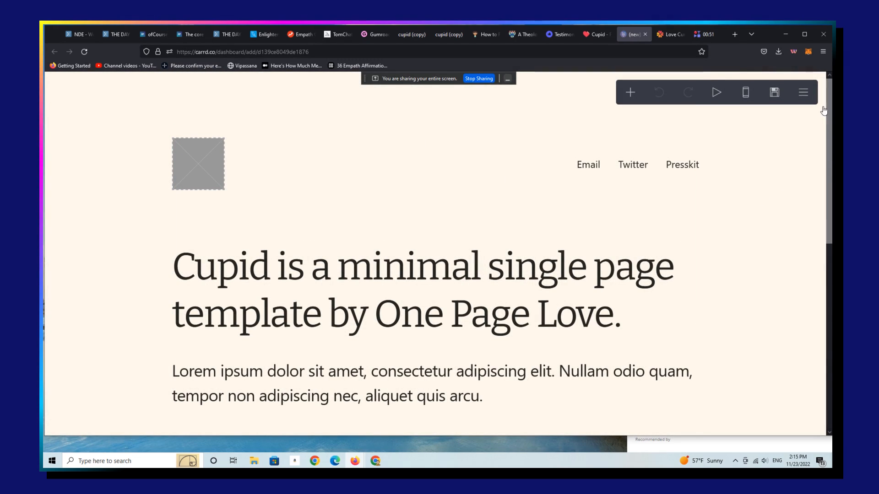
mouse_move(797, 164)
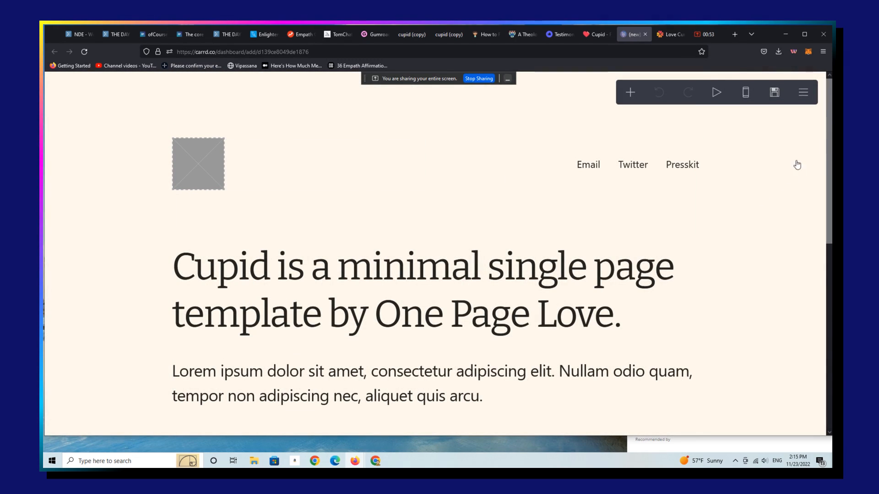
click(403, 310)
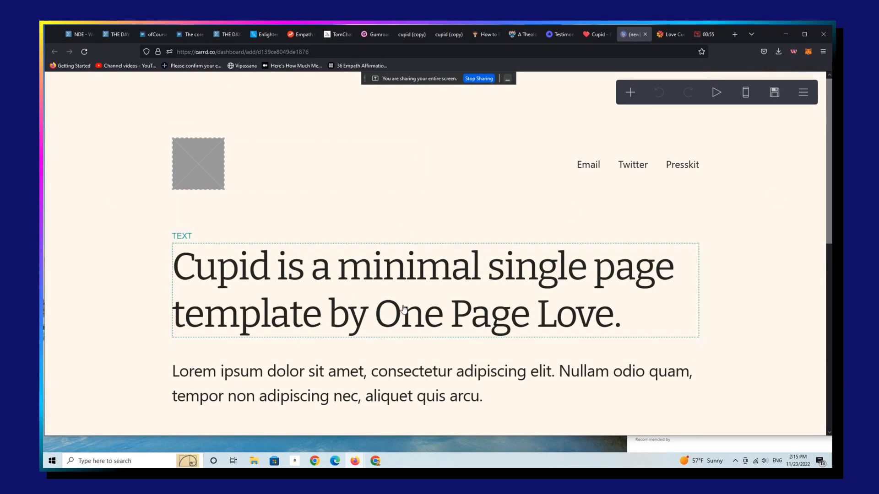
click(198, 163)
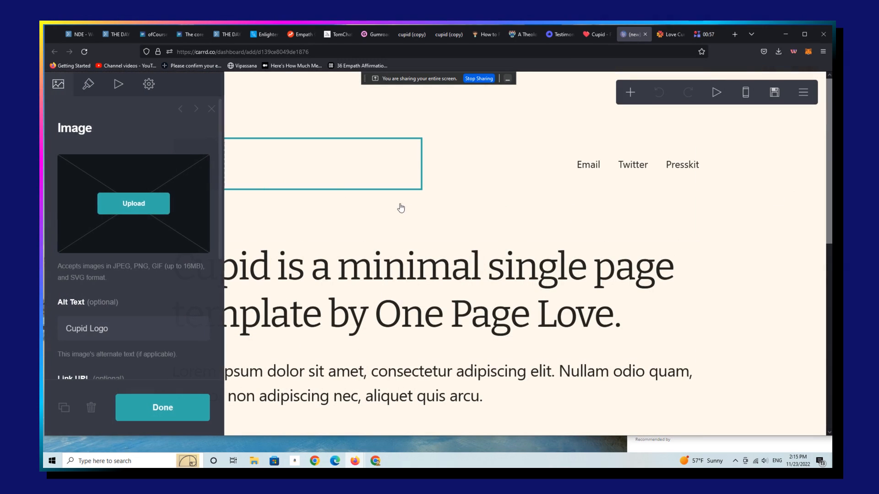
click(133, 203)
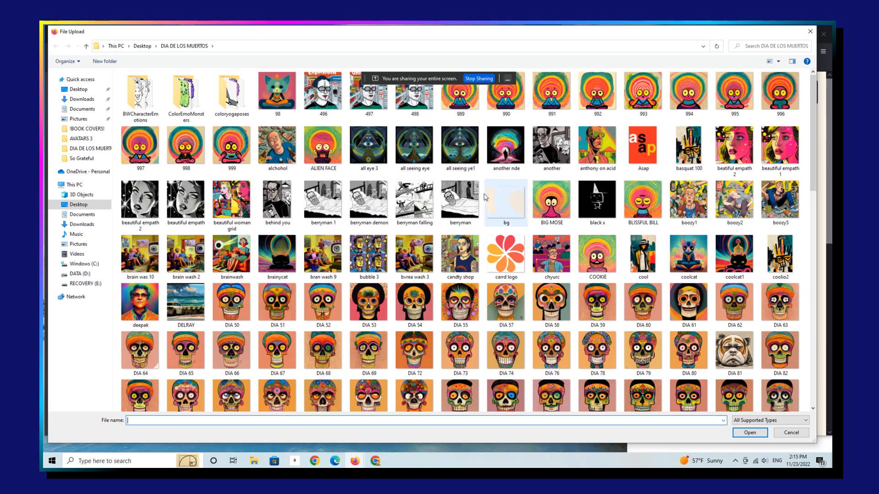
click(504, 255)
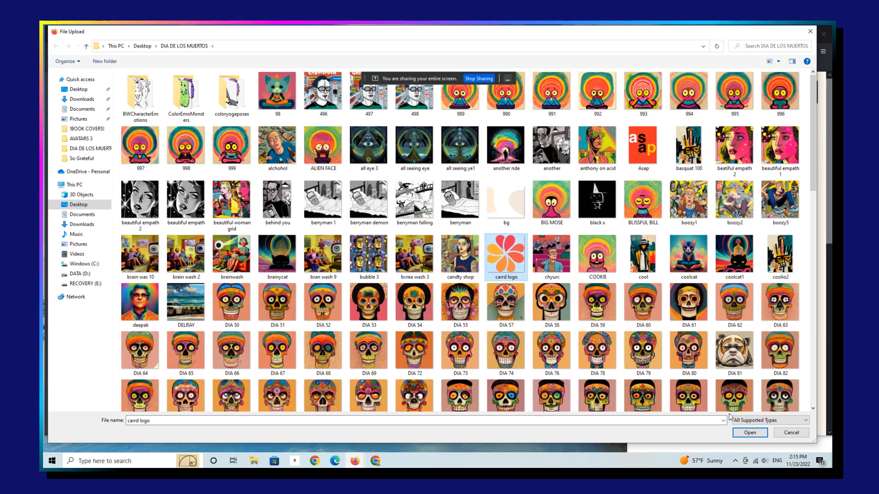
click(749, 433)
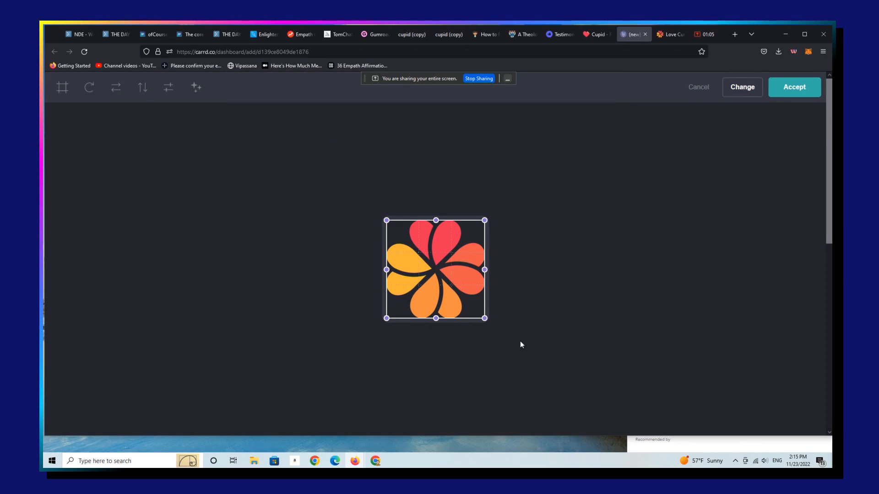
click(793, 87)
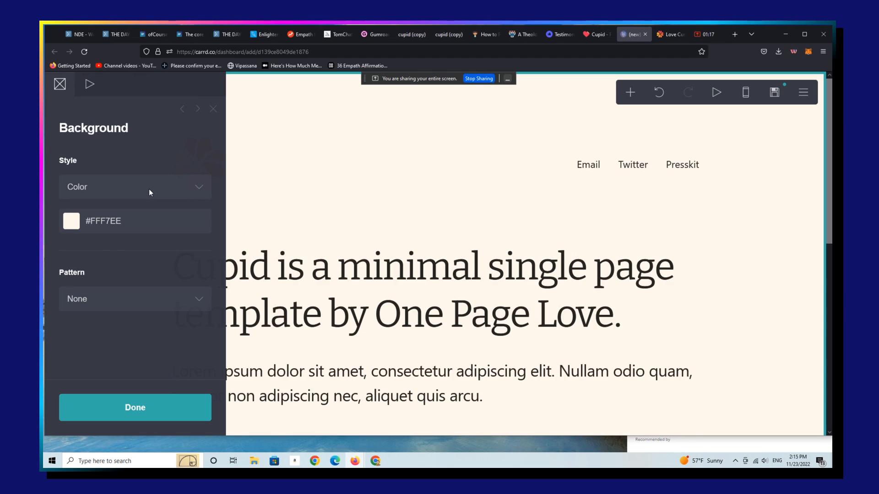
Set the page background style to Image using the uploaded 'bg' file.
click(135, 186)
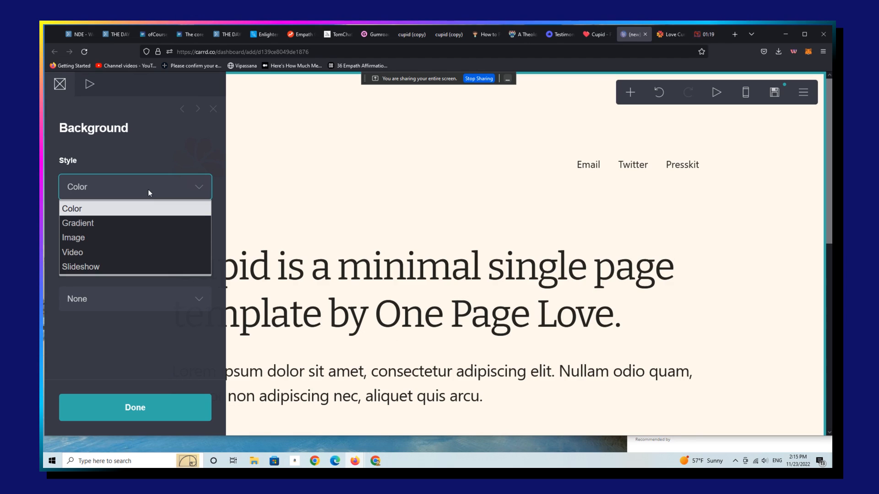
click(73, 237)
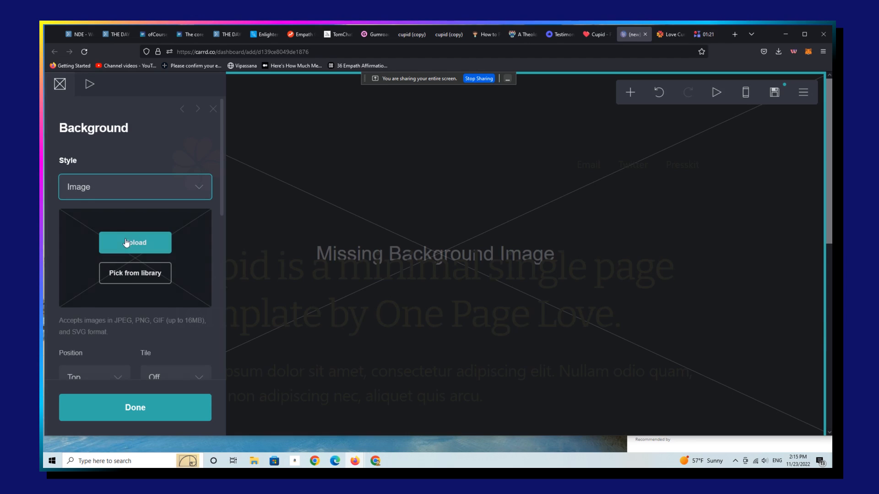
click(135, 243)
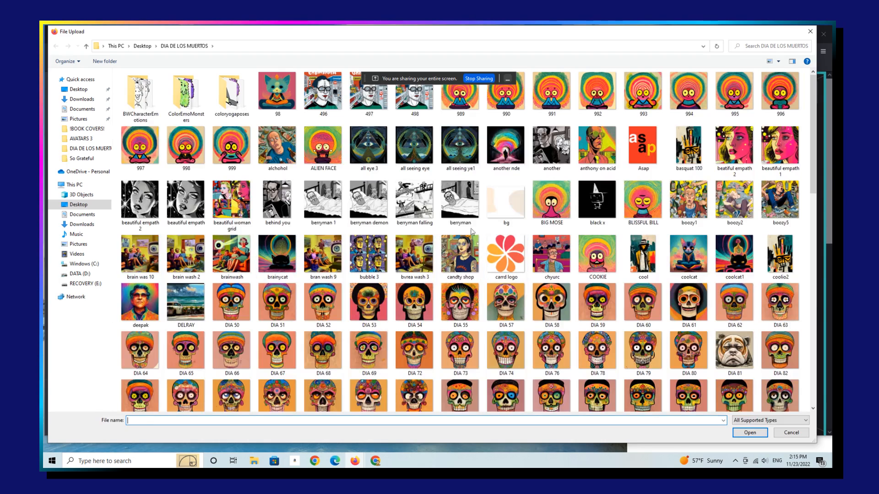
click(505, 202)
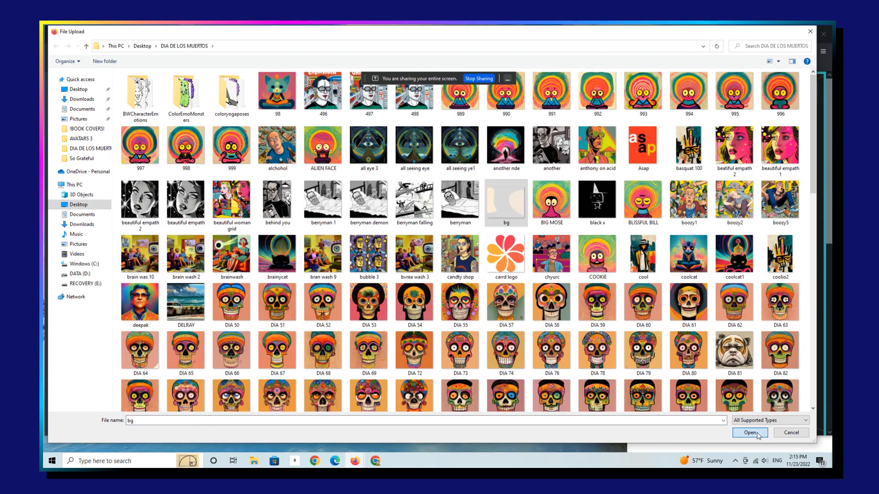
click(750, 432)
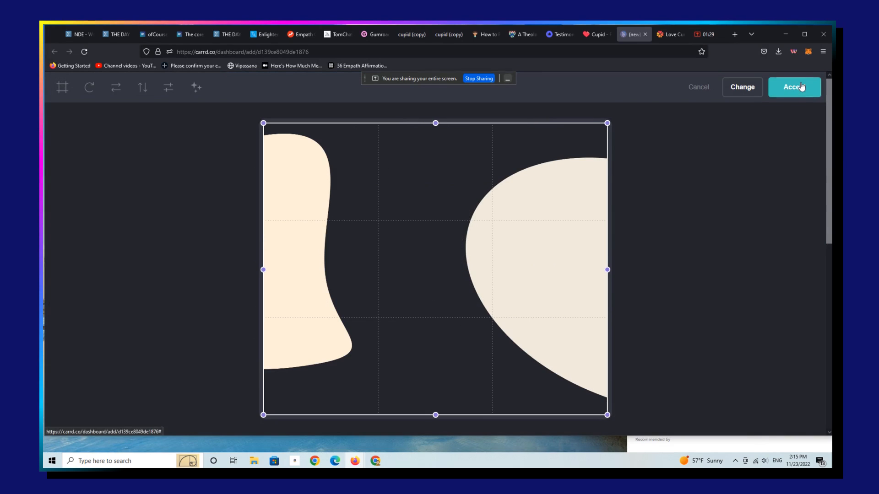
click(794, 87)
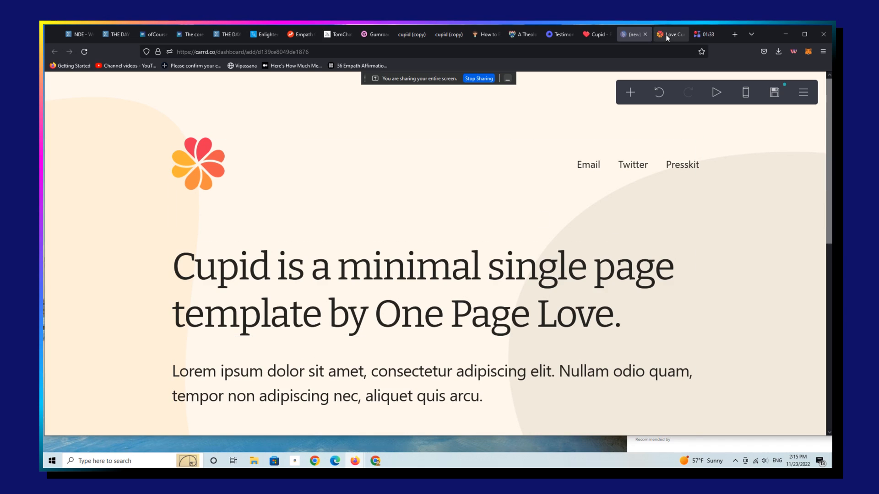
click(670, 34)
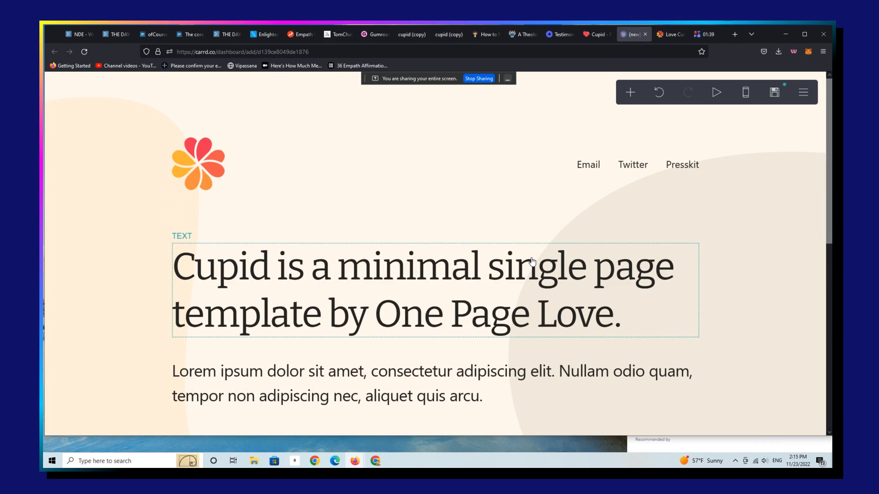
Replace the headline with 'This would be an ideal website for a social media profile you can sell to clients.'.
click(423, 266)
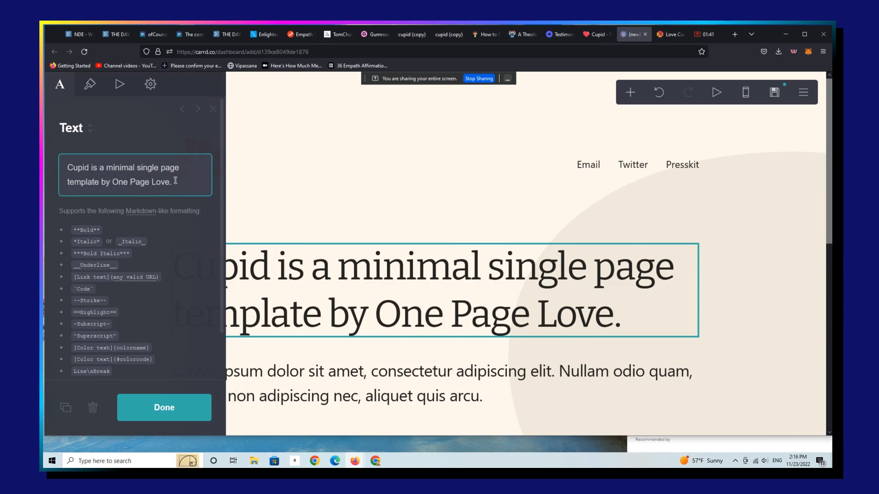
drag(96, 167, 172, 182)
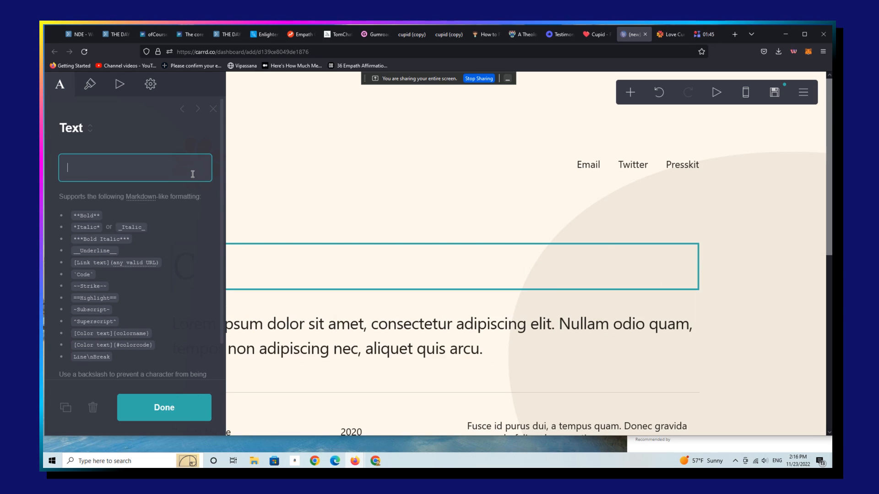
text(This would)
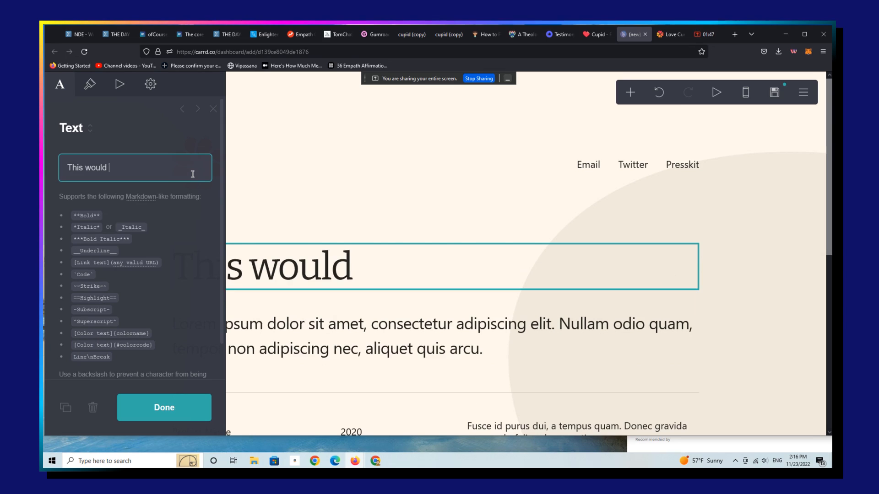
text(be an ideal ca)
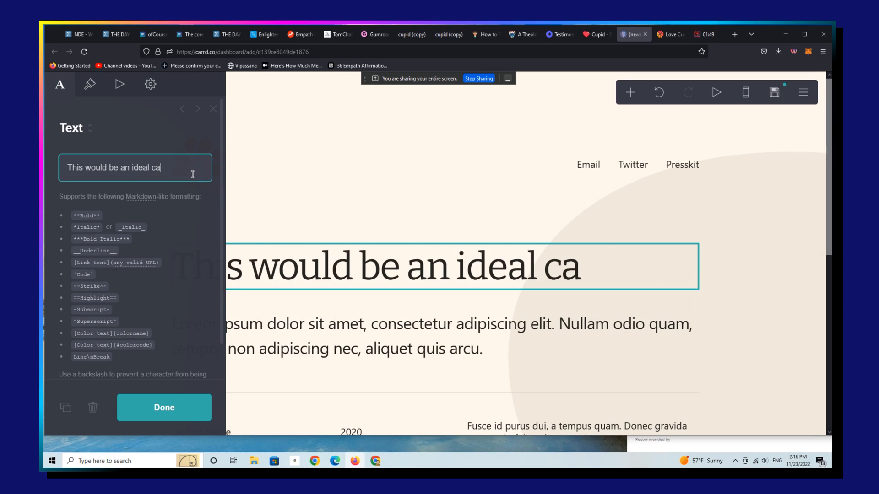
text(rrd)
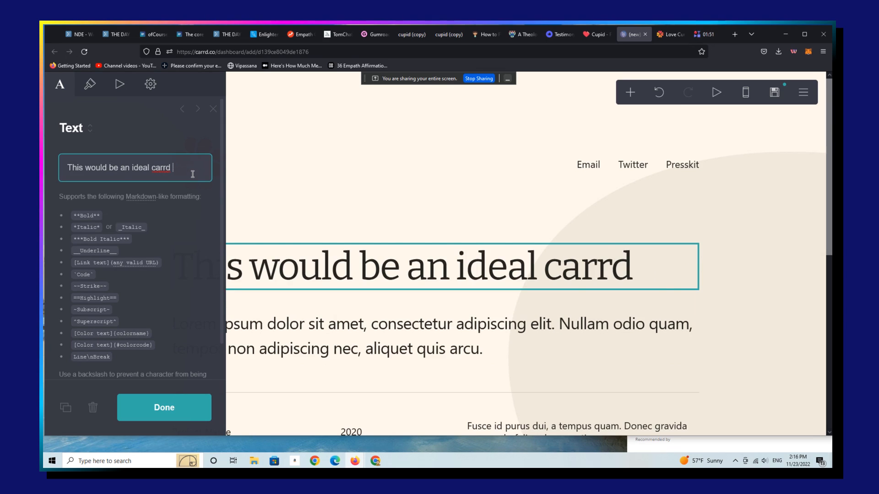
text(website for)
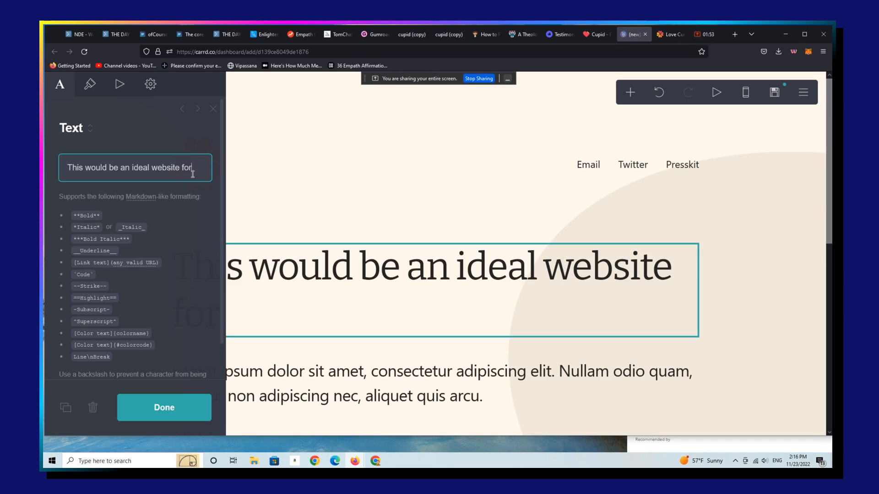
text(a social media profile you can sell to)
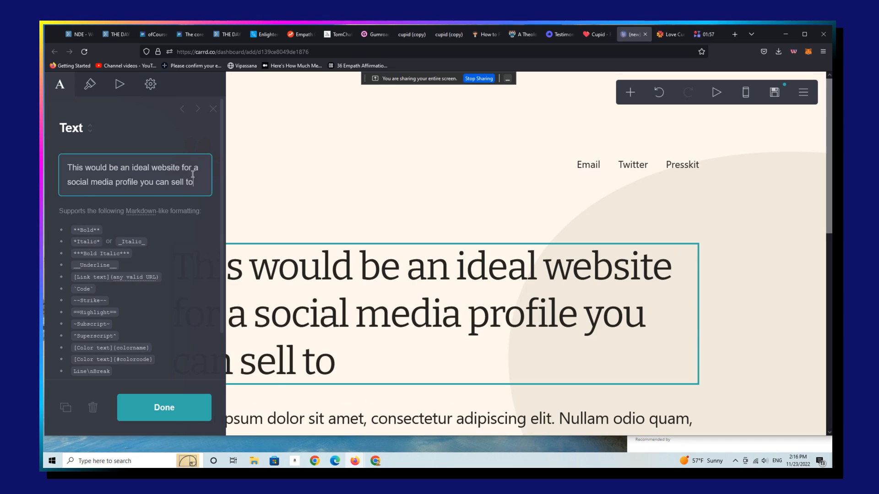
text(clients.)
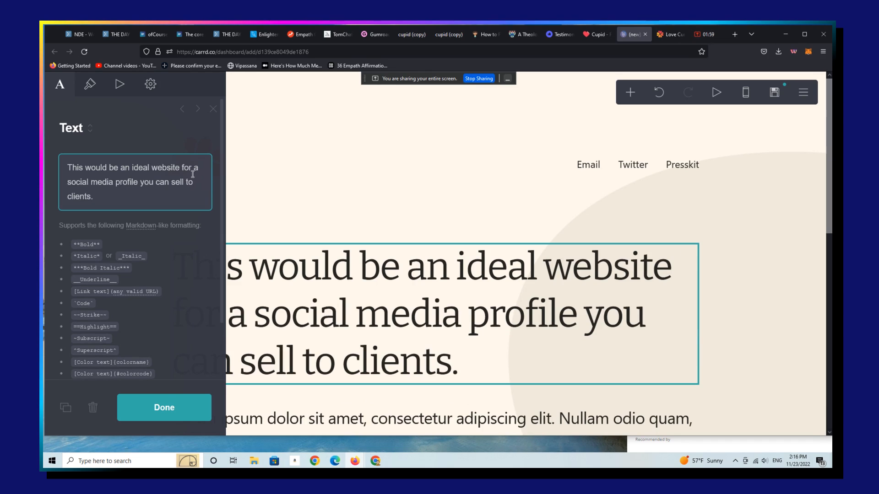
click(164, 406)
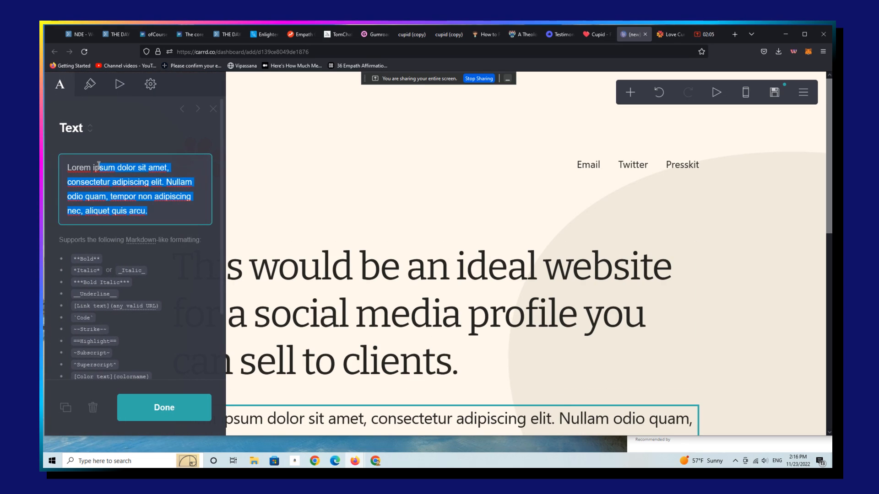
Replace the lorem ipsum intro with 'Here are some of the things i'm up to in the world in 2023. (as a hypothetical client)'.
text(Here are some of the things)
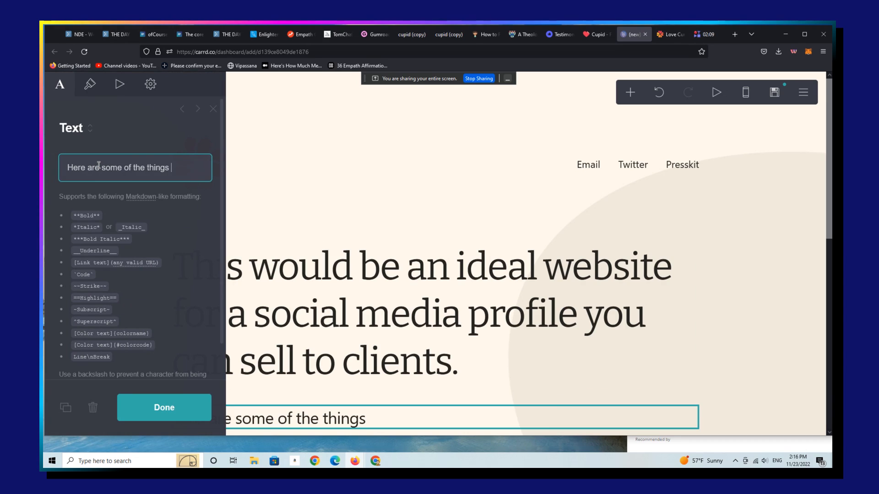
text(i'm up to in th)
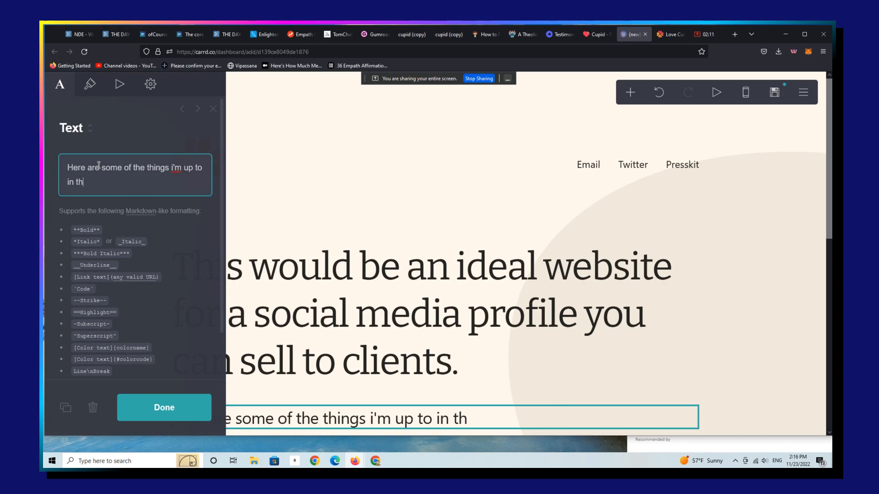
text(e world in 2023.)
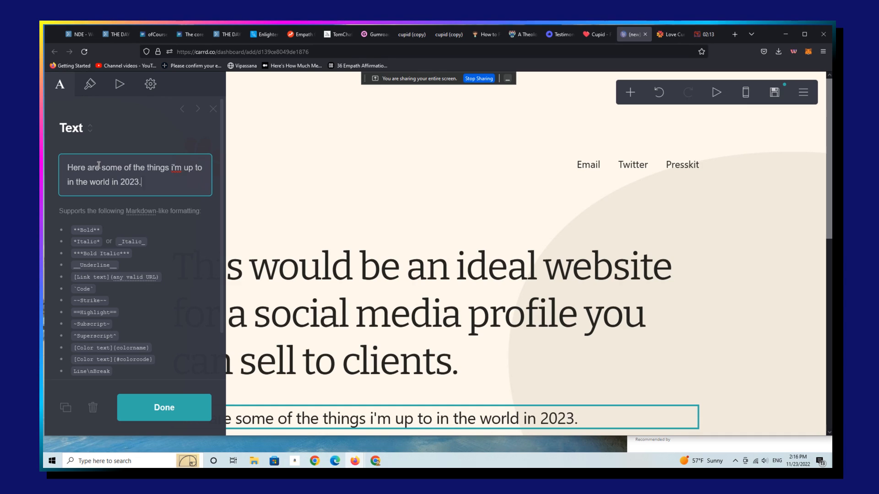
text((as a hyp)
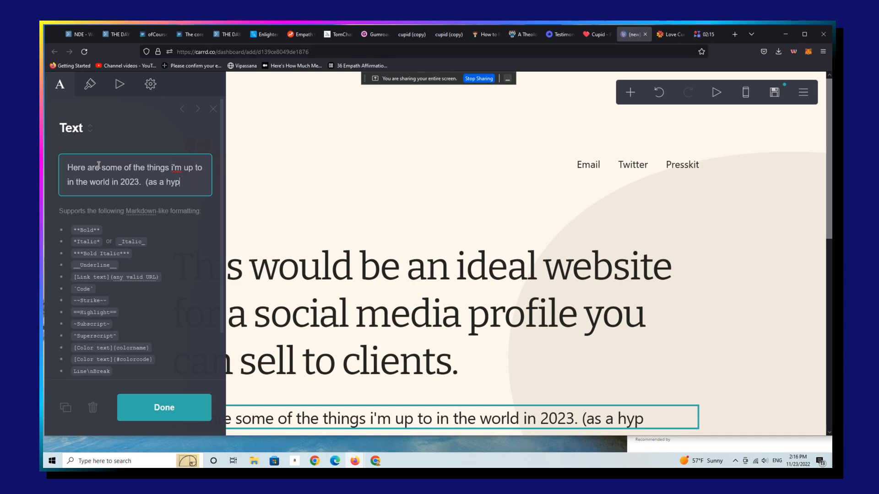
text(othe)
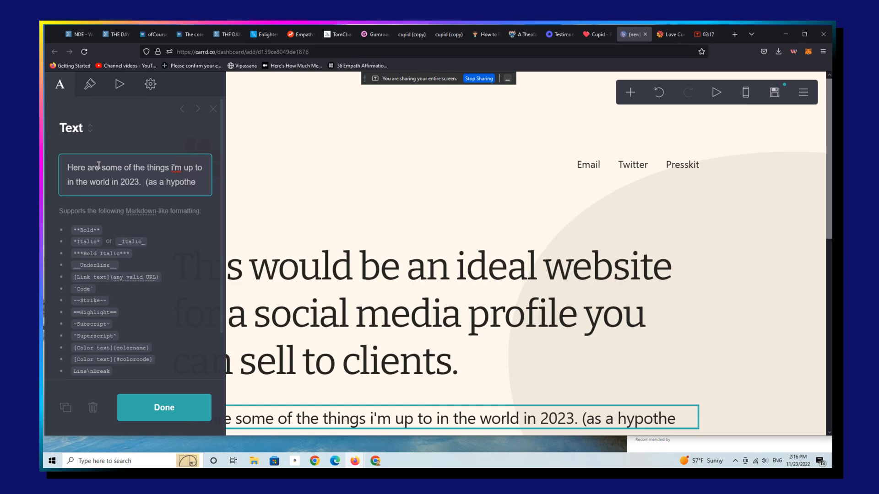
text(hypothetical client)
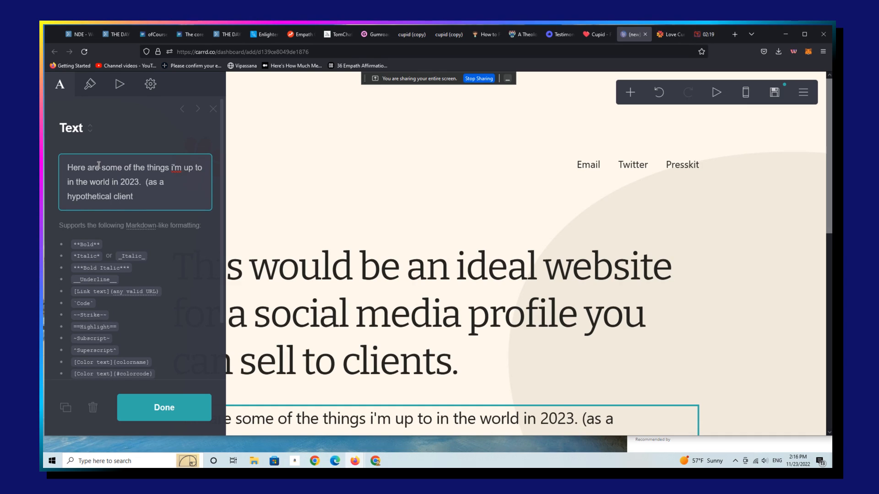
text())
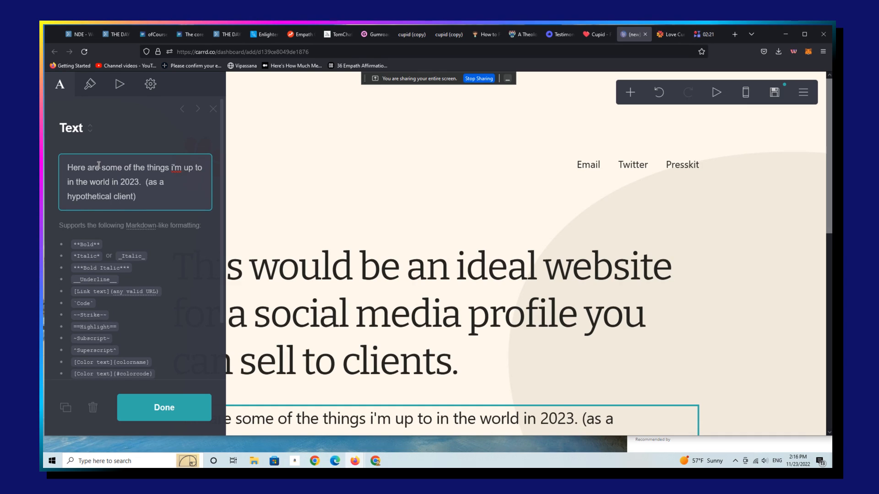
click(163, 407)
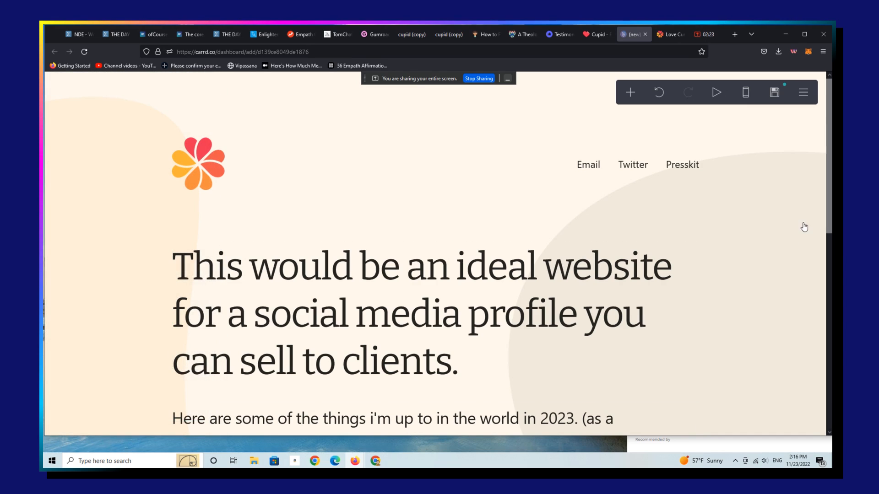
scroll(down, 3)
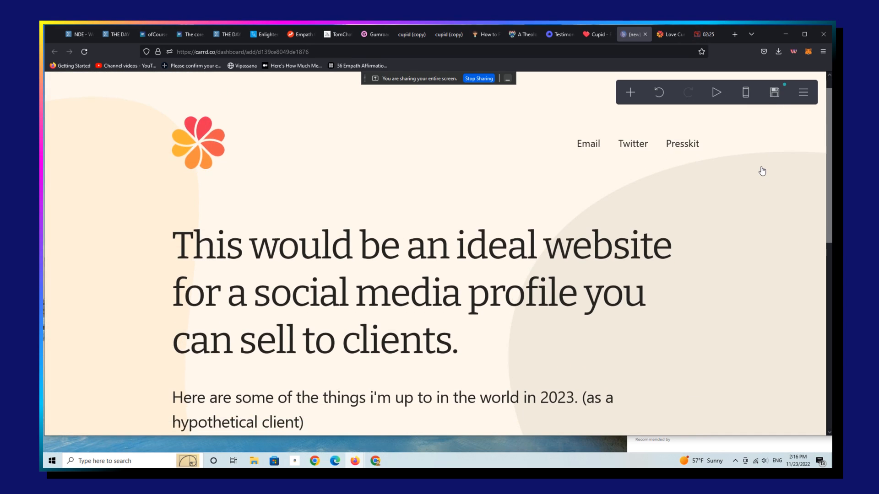
scroll(down, 3)
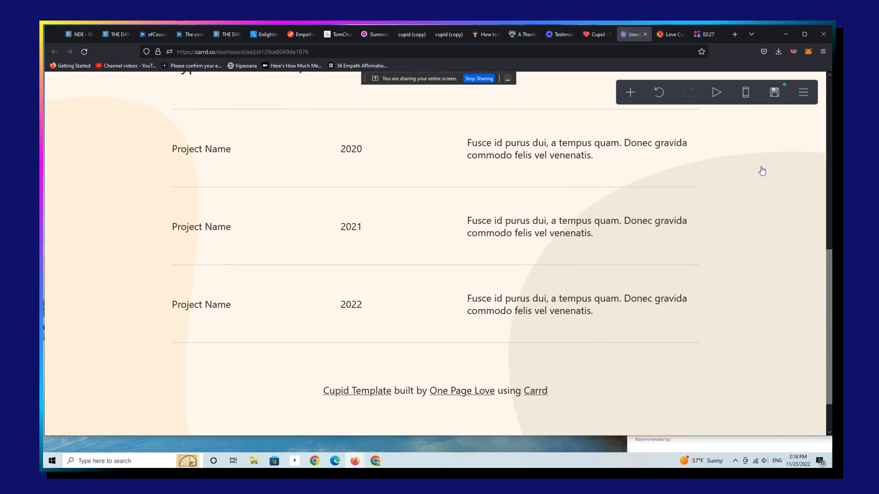
scroll(up, 3)
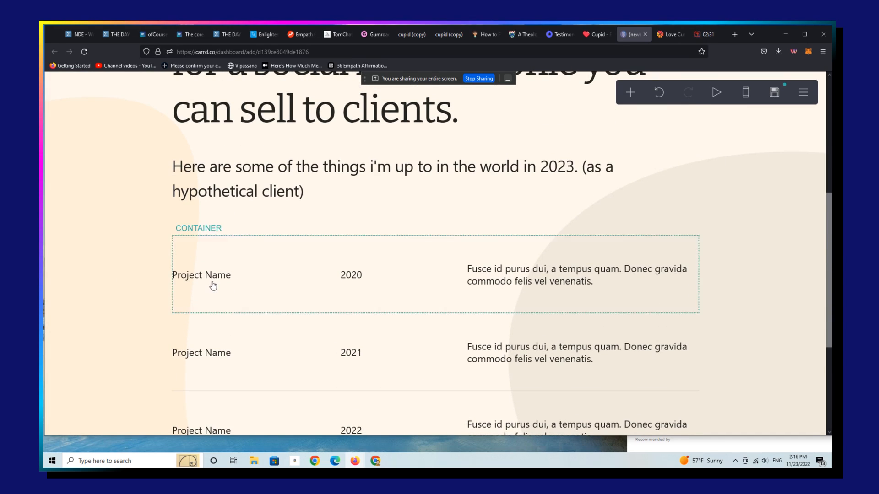
click(201, 431)
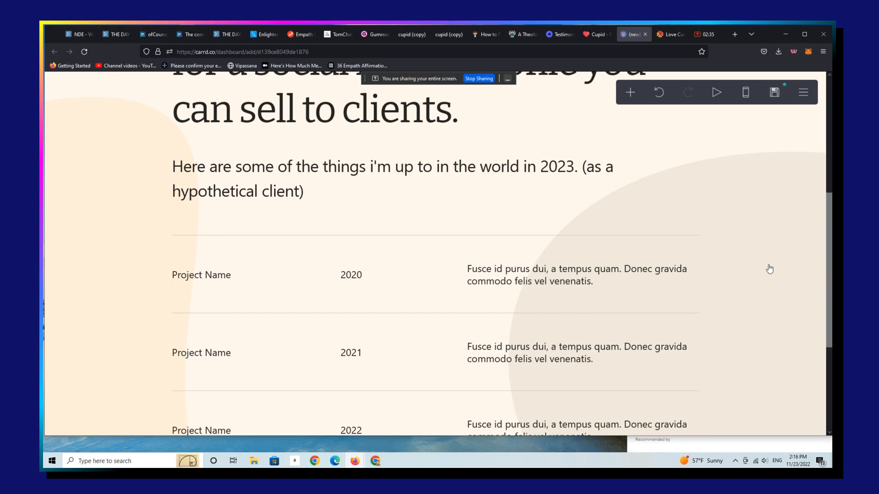
scroll(up, 3)
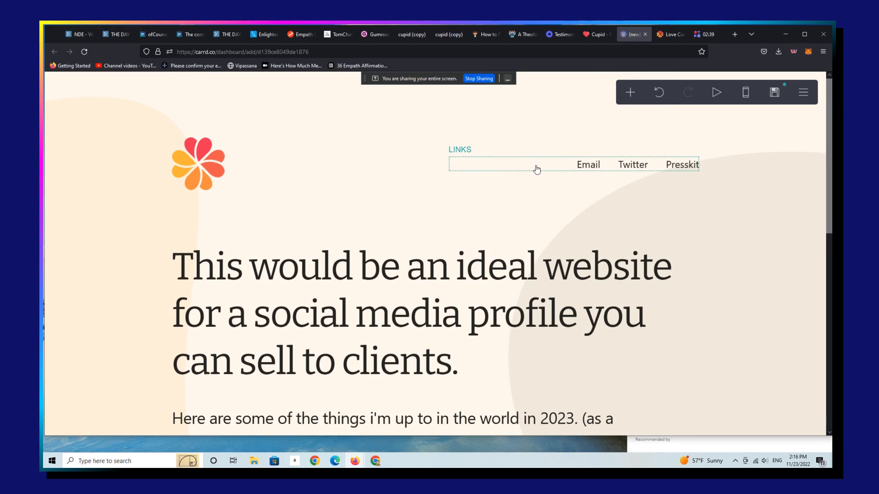
mouse_move(617, 172)
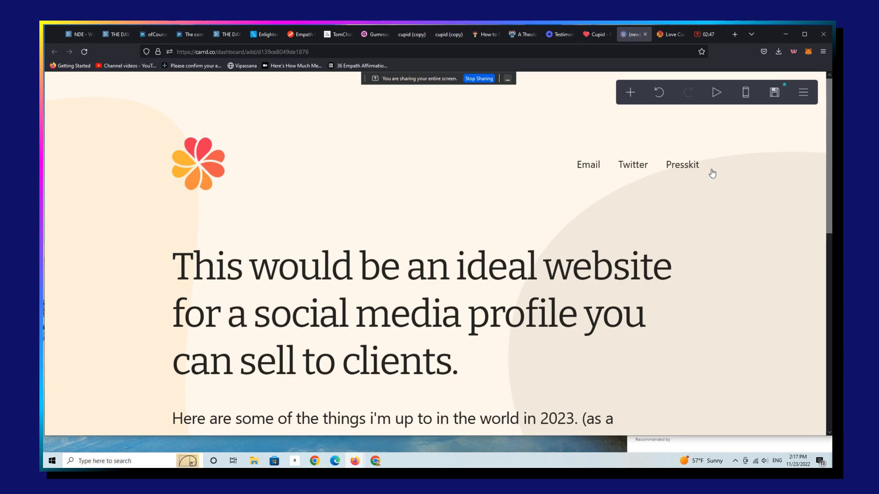
scroll(down, 3)
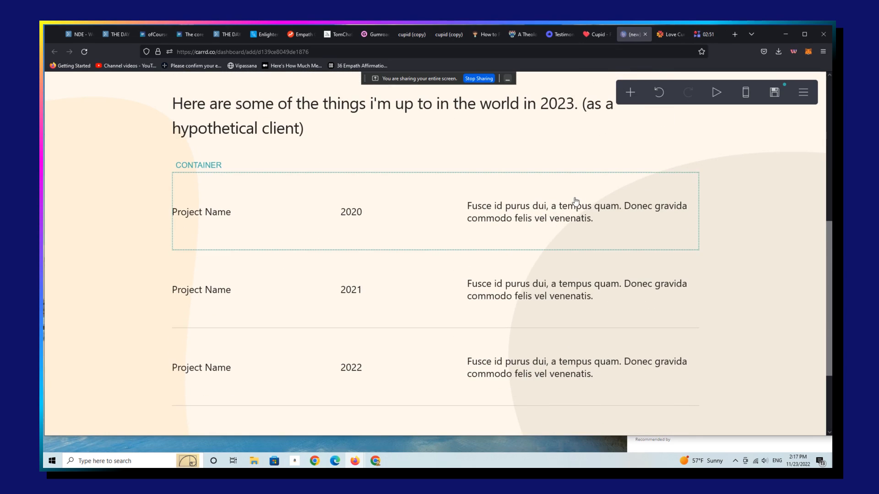
Duplicate the 2020 project row and rename the copy 'Recent Home Sales'.
click(434, 212)
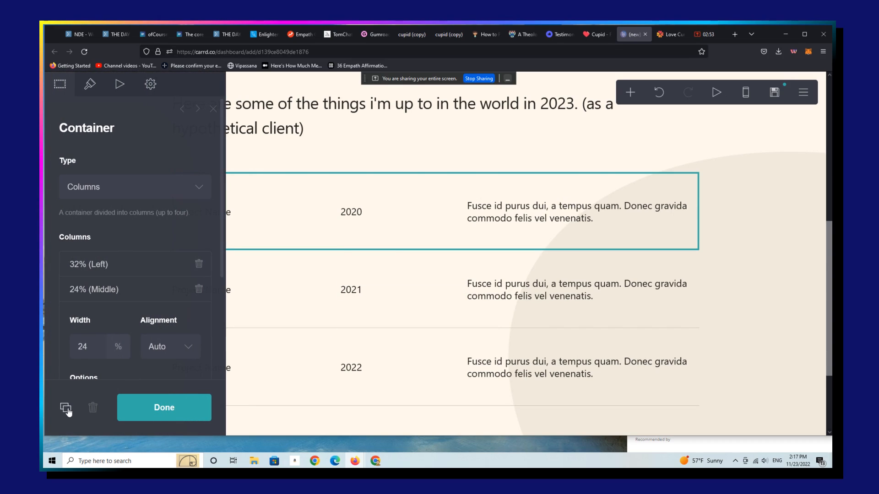
click(65, 407)
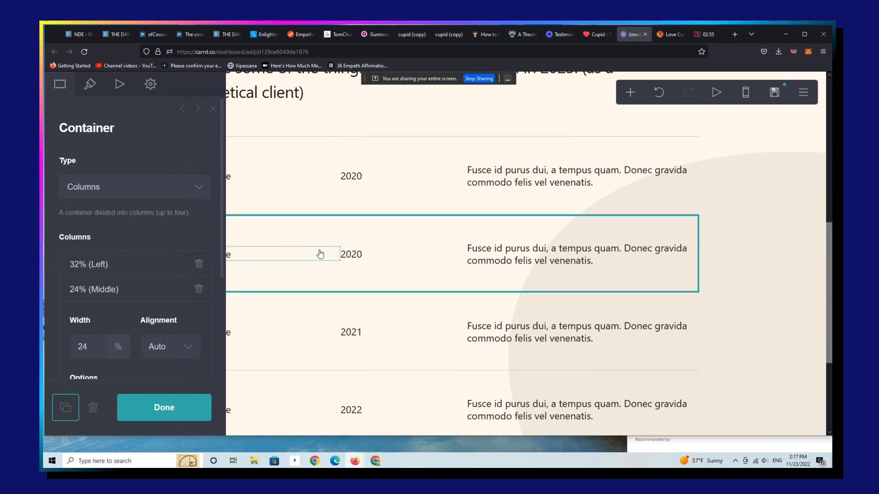
click(280, 253)
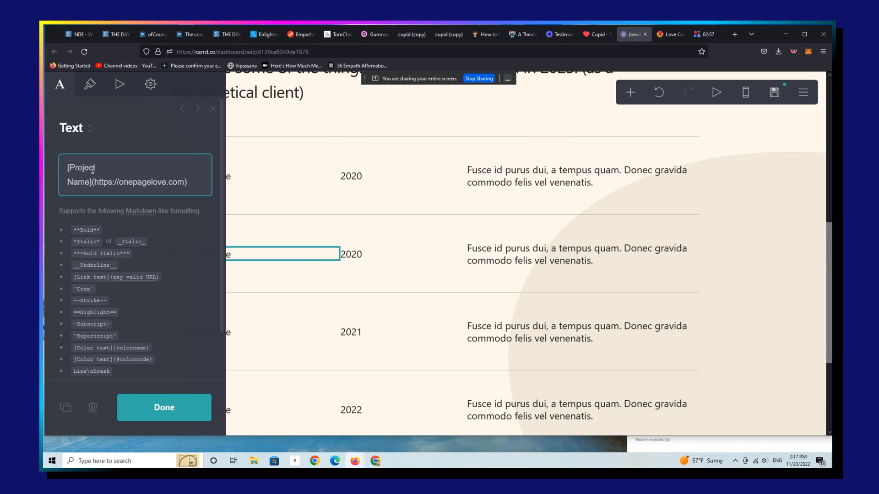
double_click(82, 167)
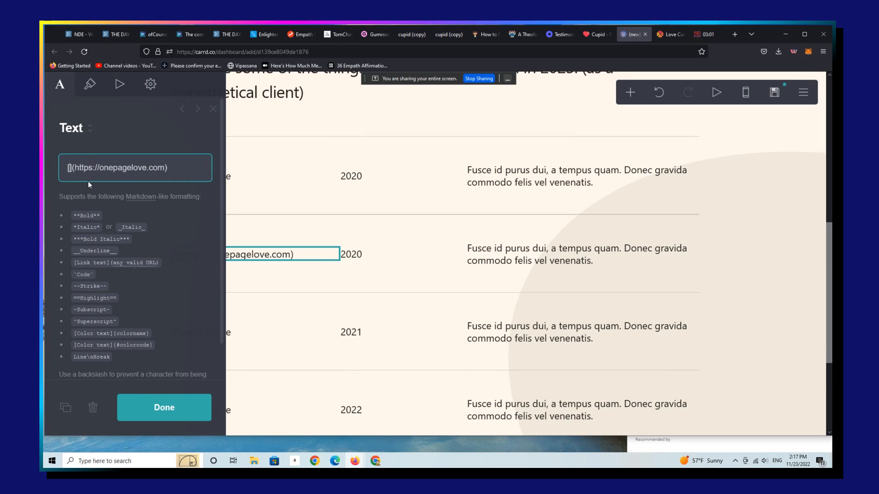
text(Receb)
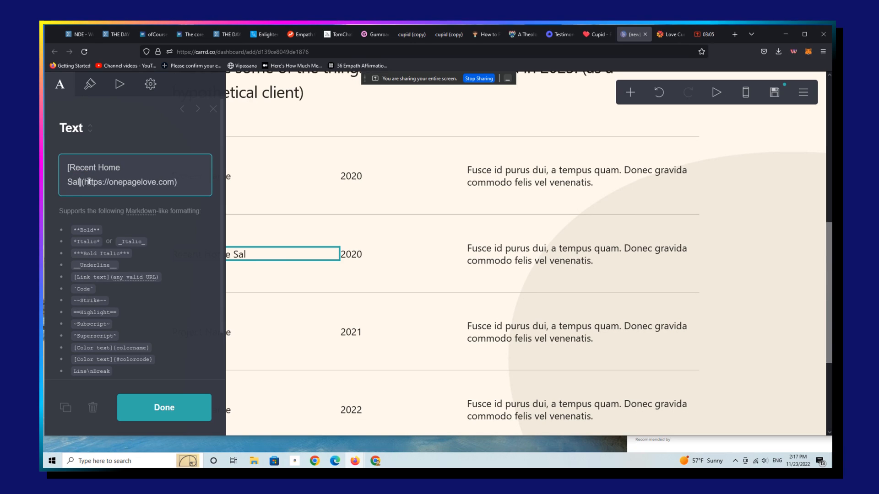
click(164, 407)
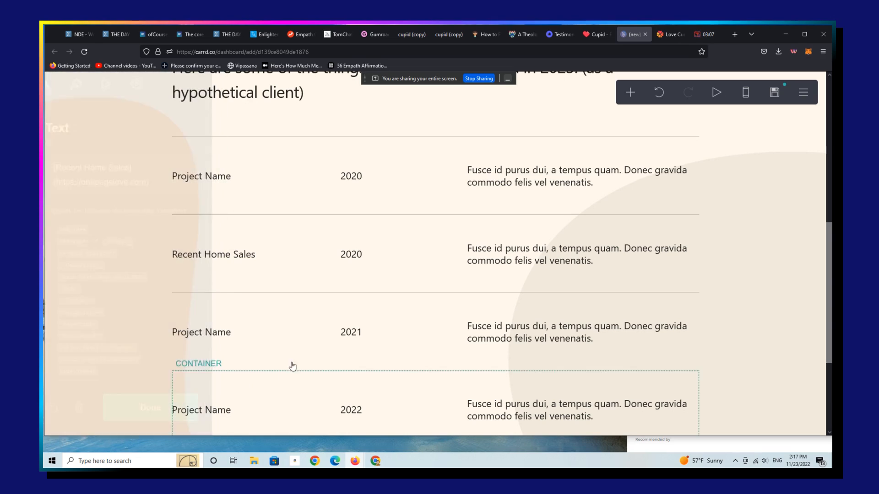
Set the copied row's date to November and description to 'You'll notice i'm a pretty big deal.'.
click(351, 254)
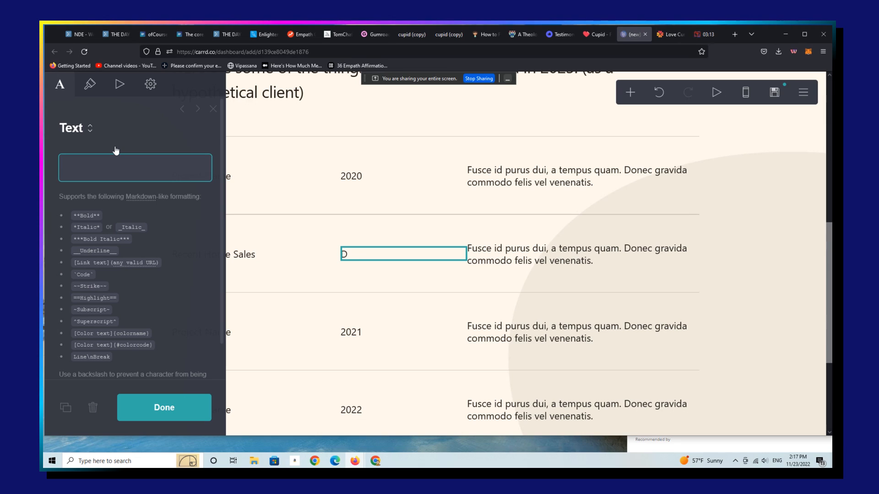
text(November)
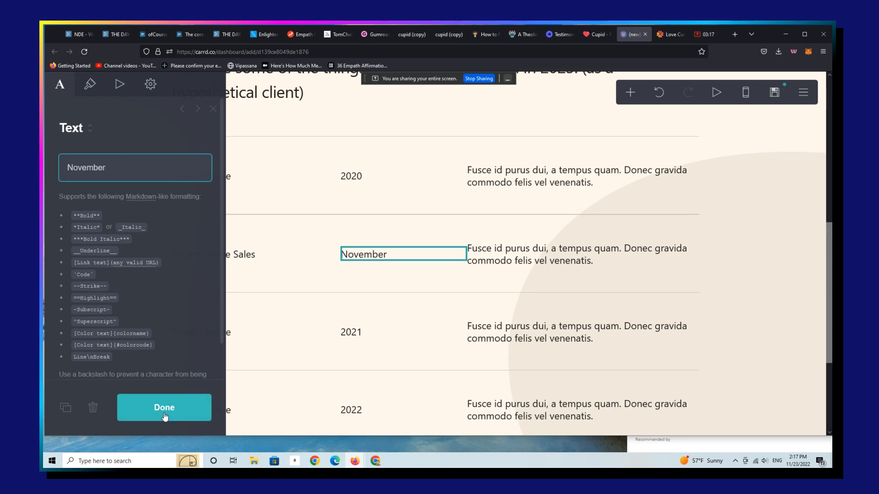
click(580, 254)
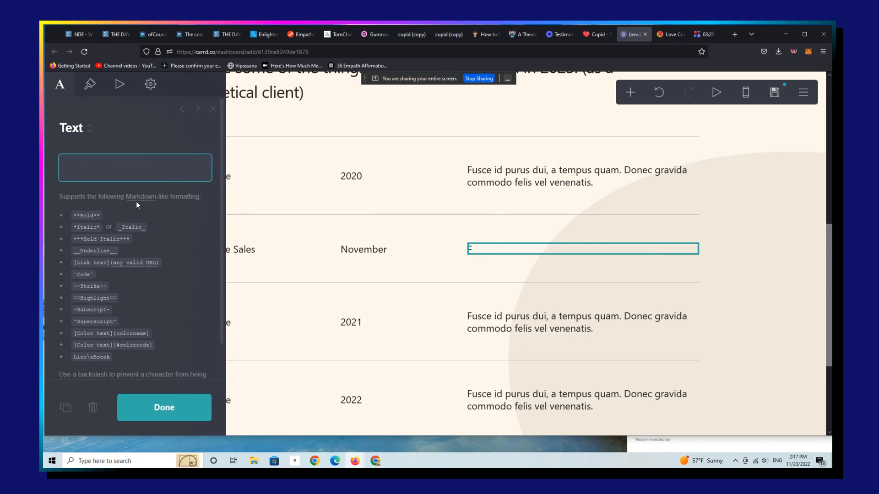
text(You'll notice i)
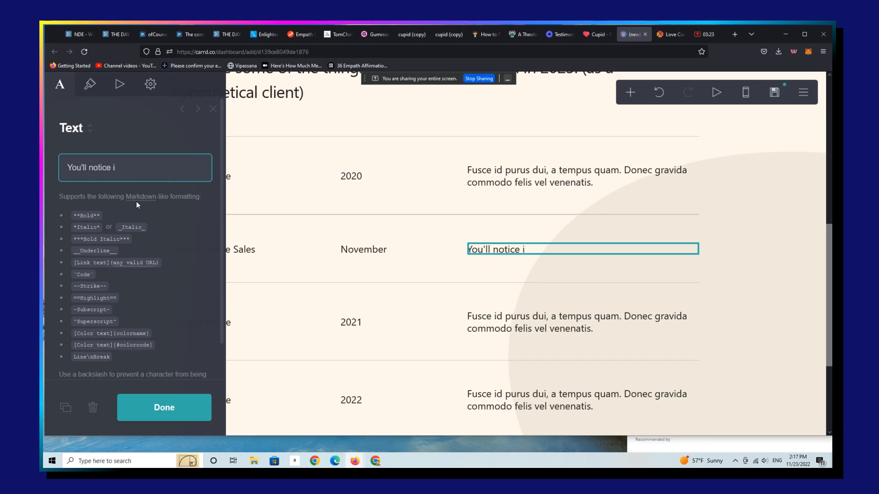
text('m a big)
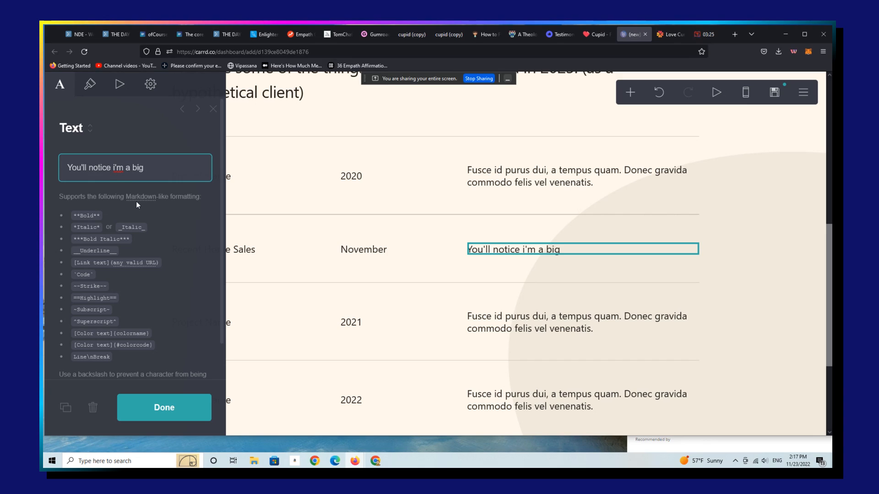
text(deal.)
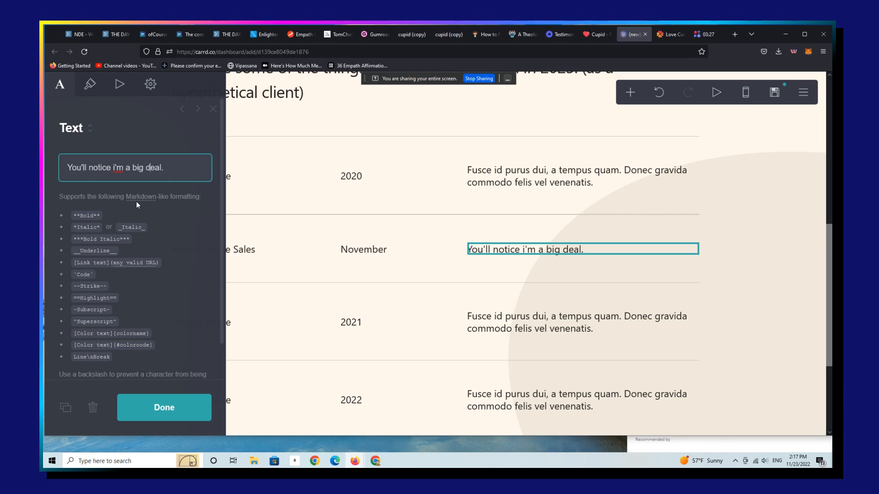
text(pretty)
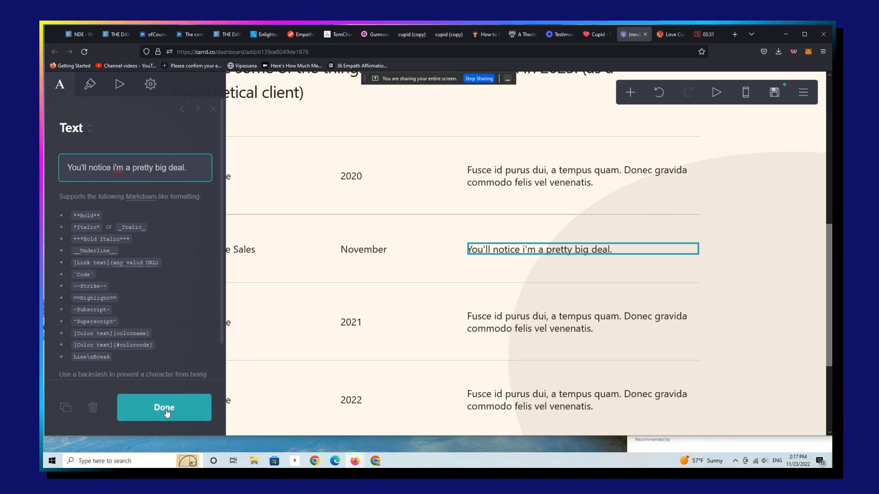
Give the site a title and the description 'link tree or informational lander'.
click(163, 408)
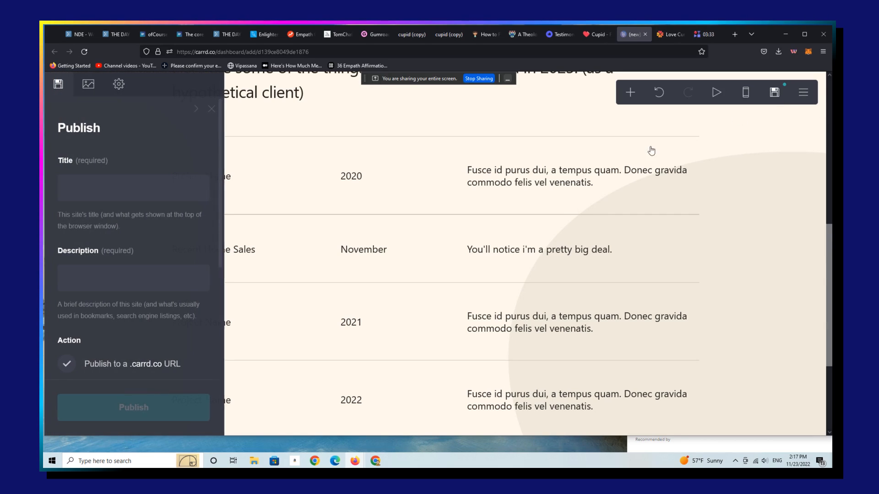
click(135, 188)
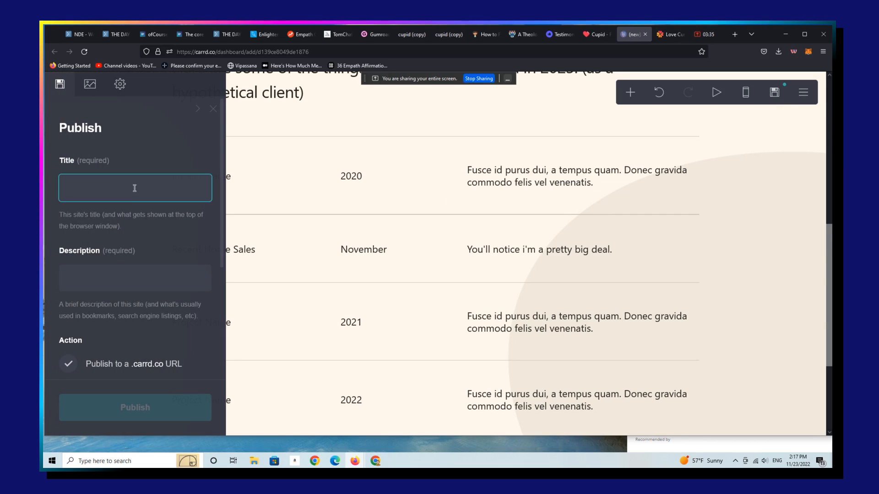
text(clone copy ian)
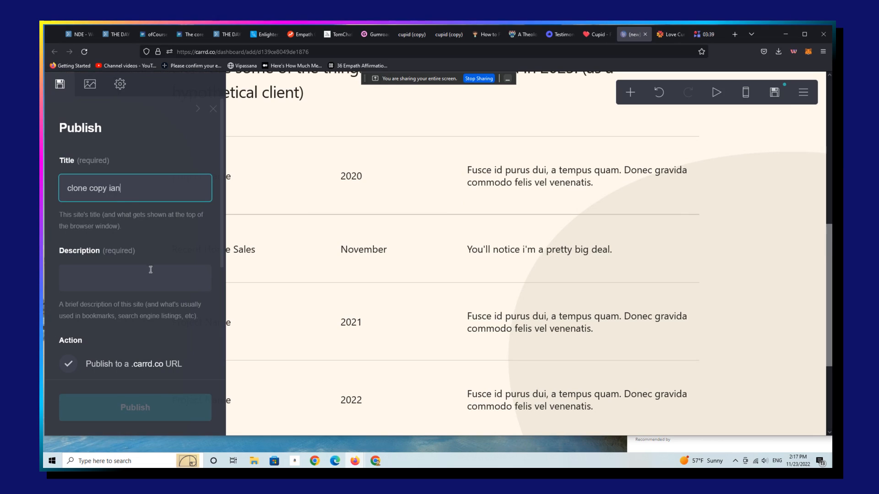
text(linnk)
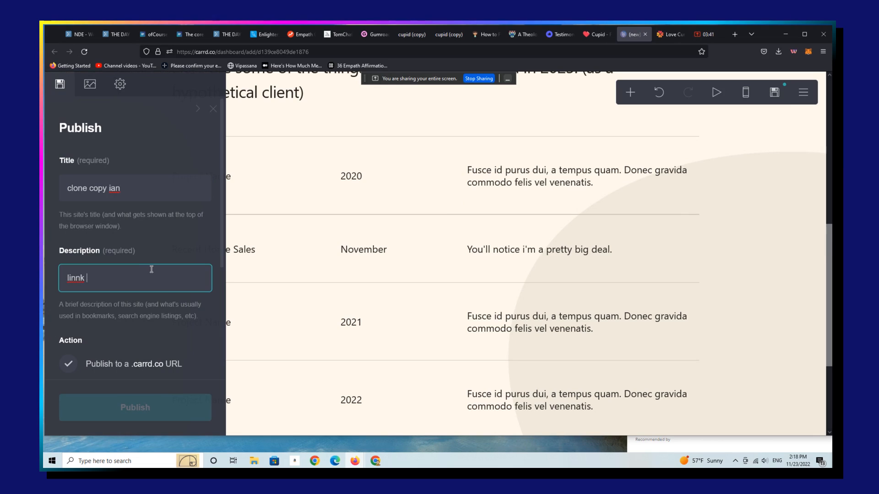
key(BackSpace)
text( tree)
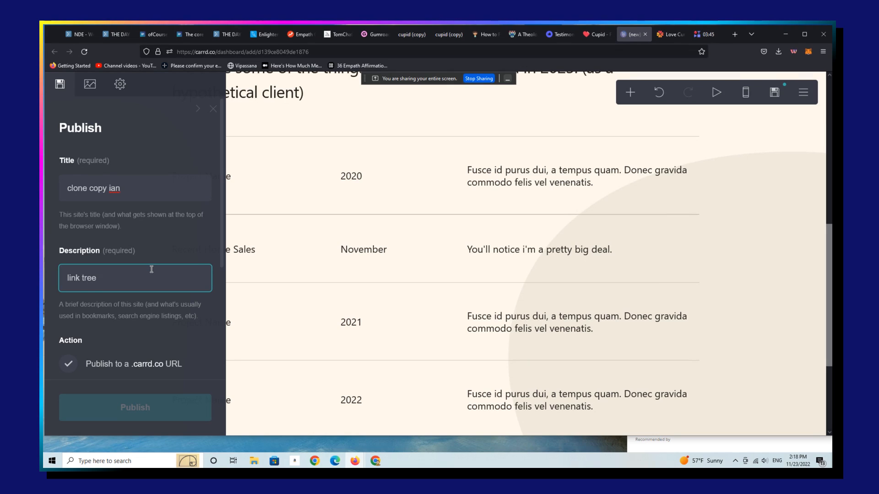
text(or informational)
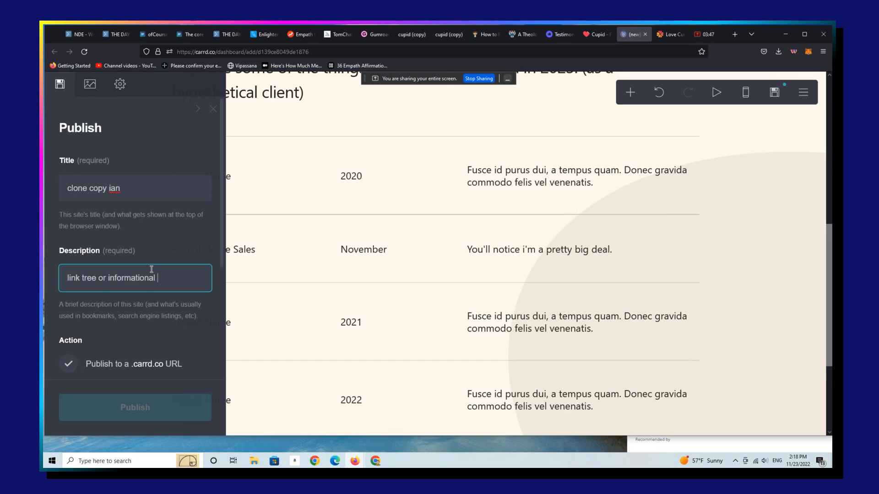
text(lander)
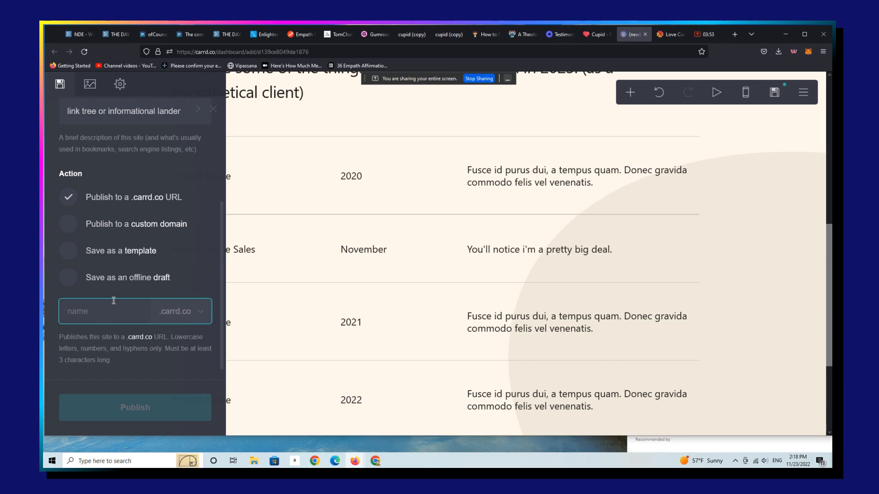
Publish the site to the nov232022.carrd.co address.
text(nov23)
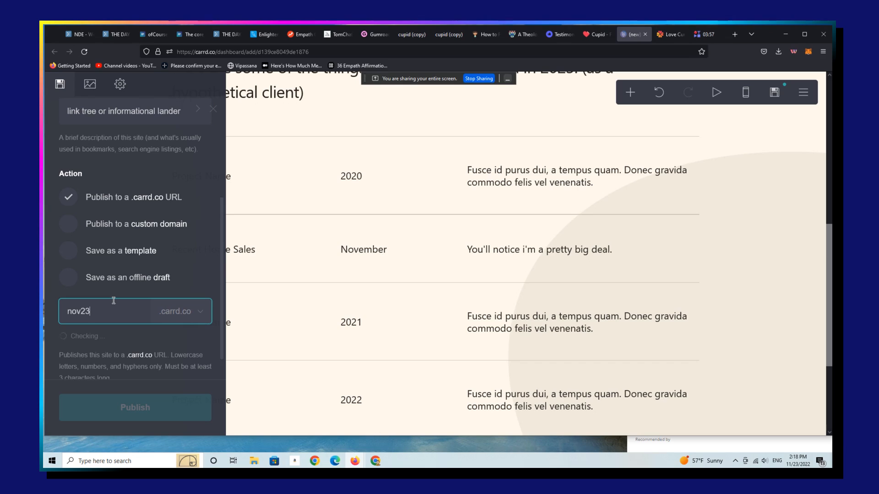
text(12)
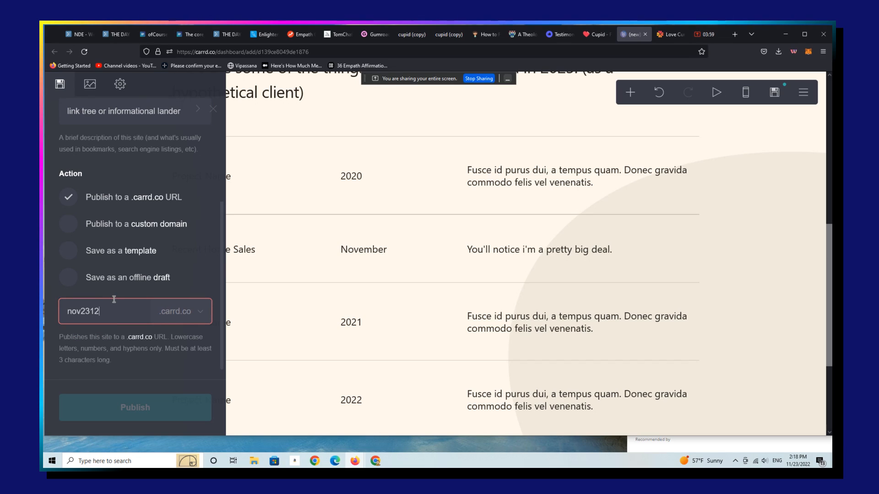
key(BackSpace)
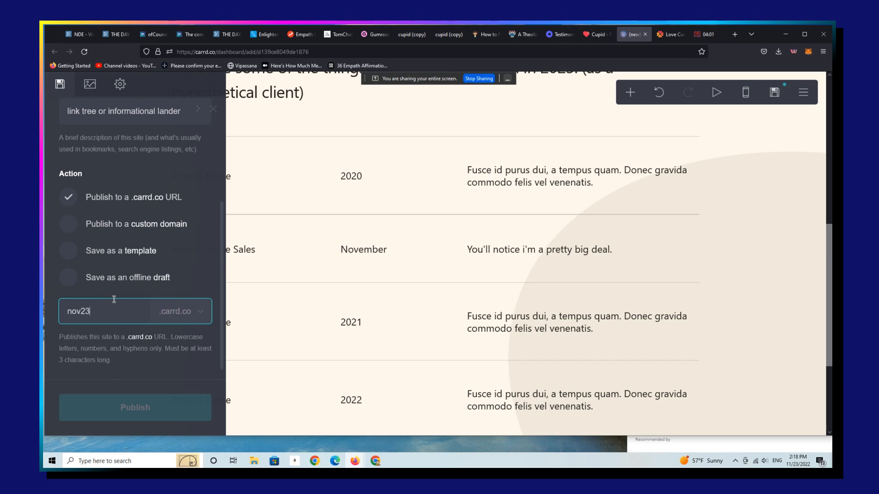
text(2022)
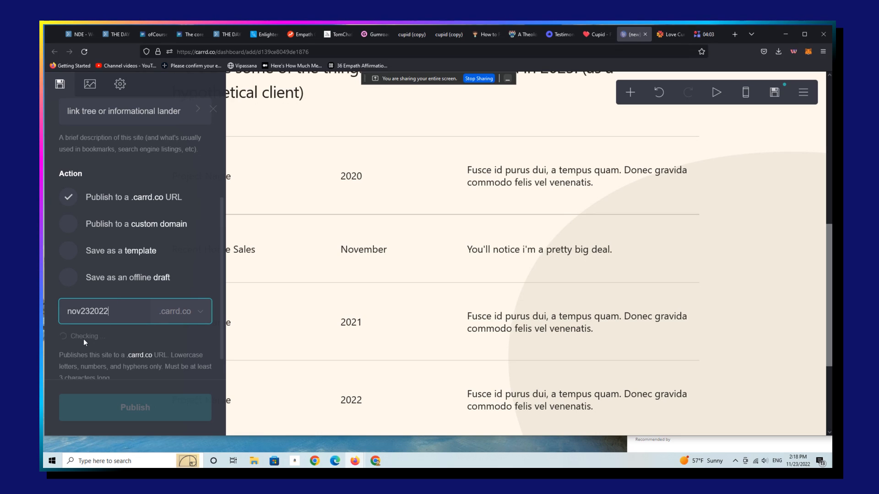
click(134, 407)
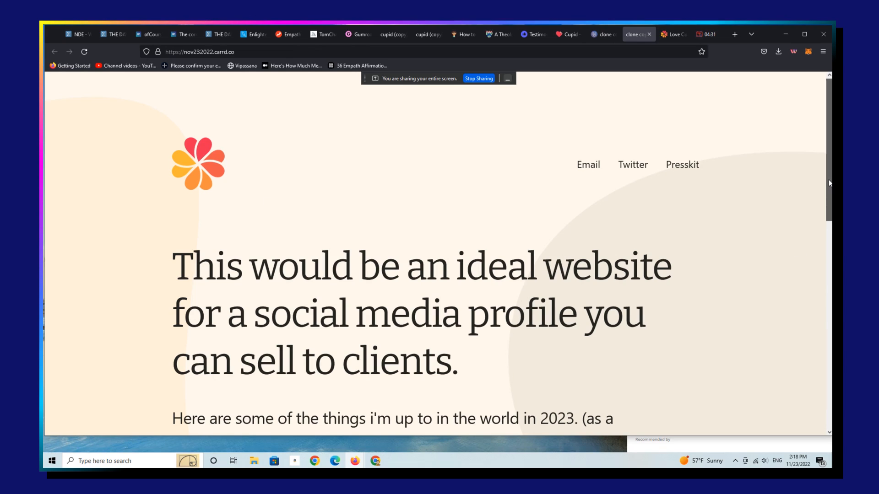
Scroll through the live nov232022.carrd.co page to check the headline, intro and Recent Home Sales row.
scroll(down, 3)
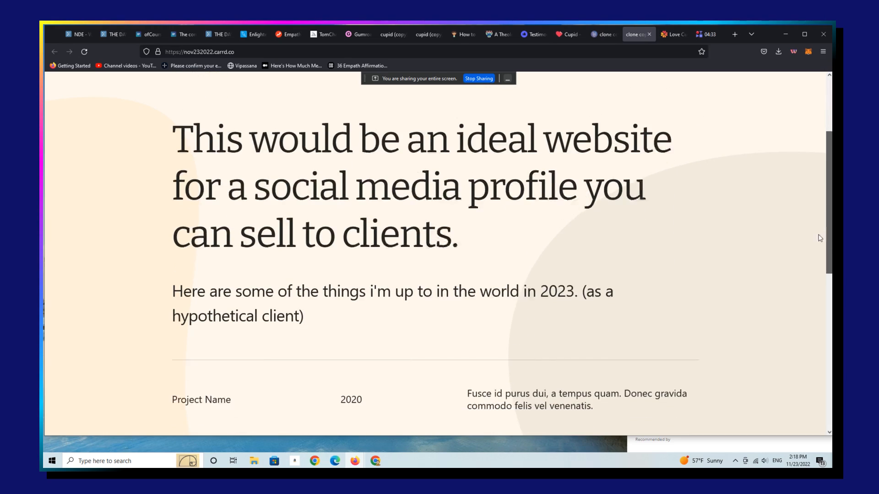
scroll(down, 3)
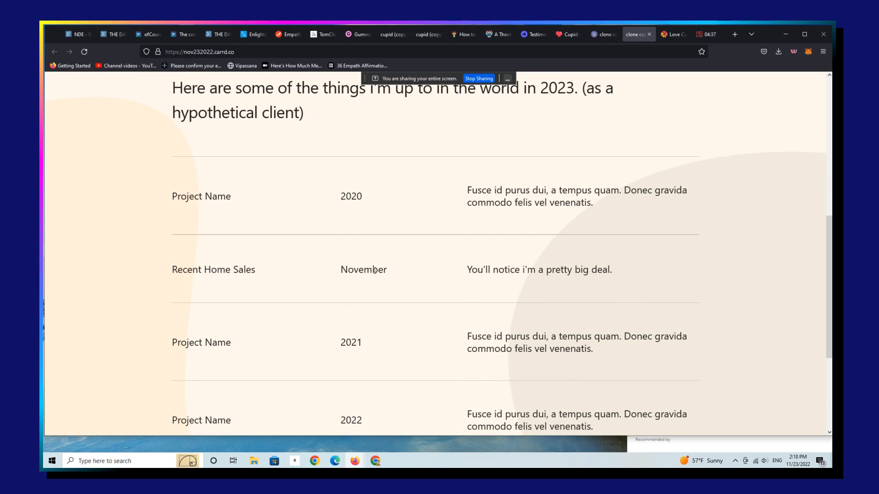
scroll(down, 3)
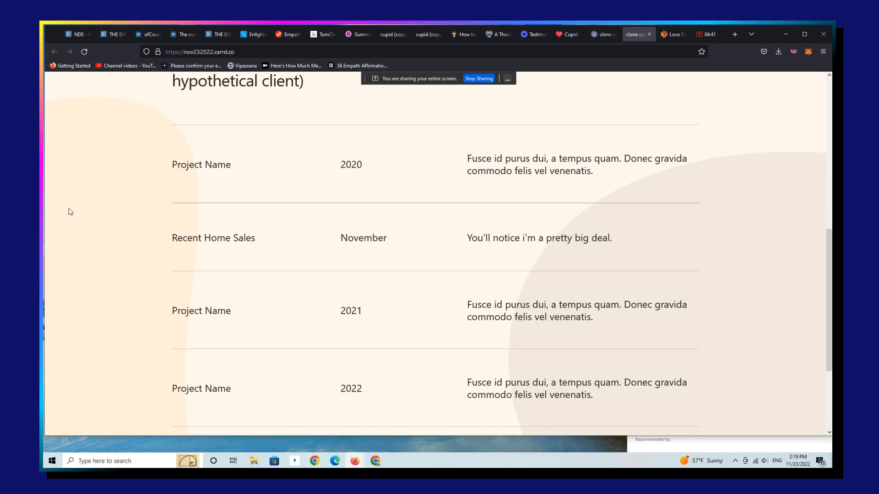
scroll(up, 3)
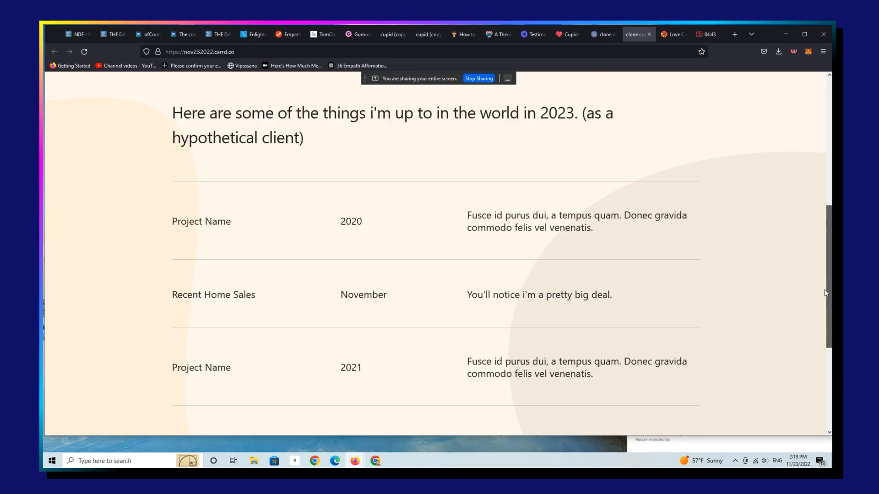
scroll(up, 3)
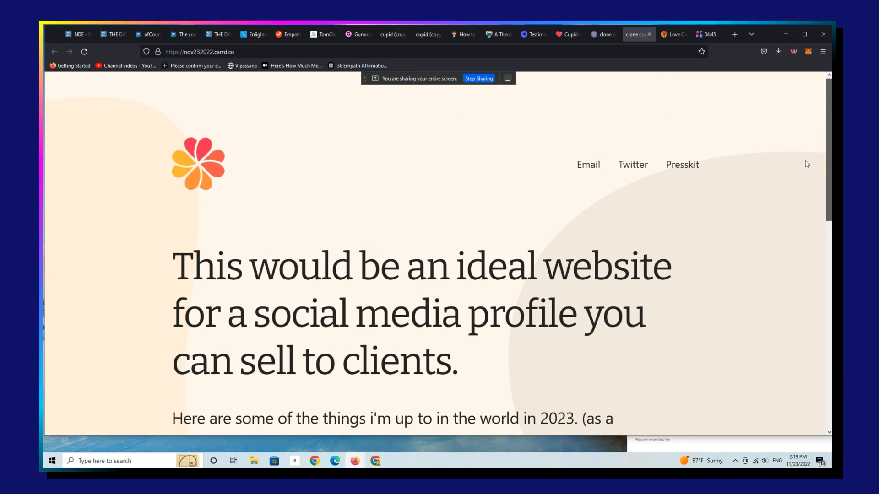
mouse_move(632, 165)
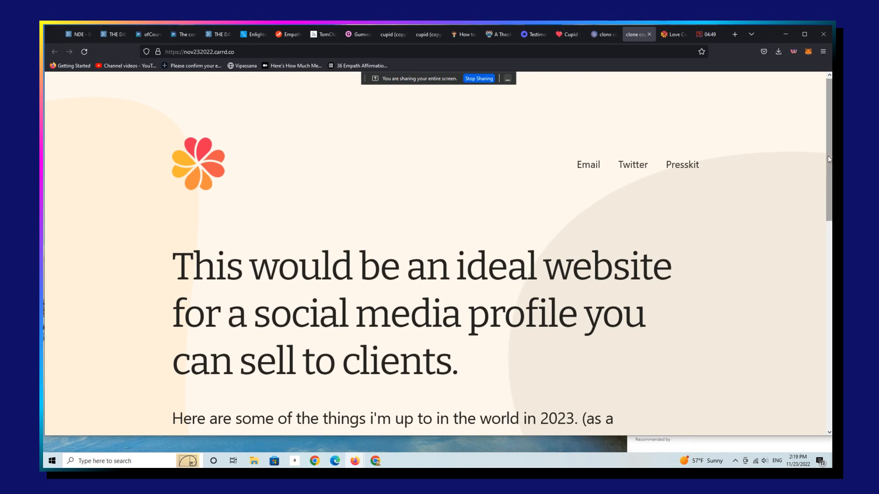
scroll(down, 3)
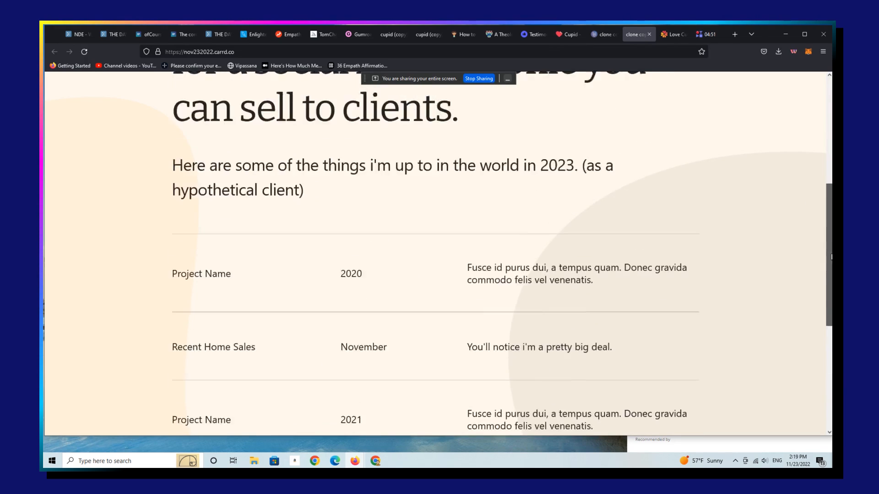
scroll(up, 3)
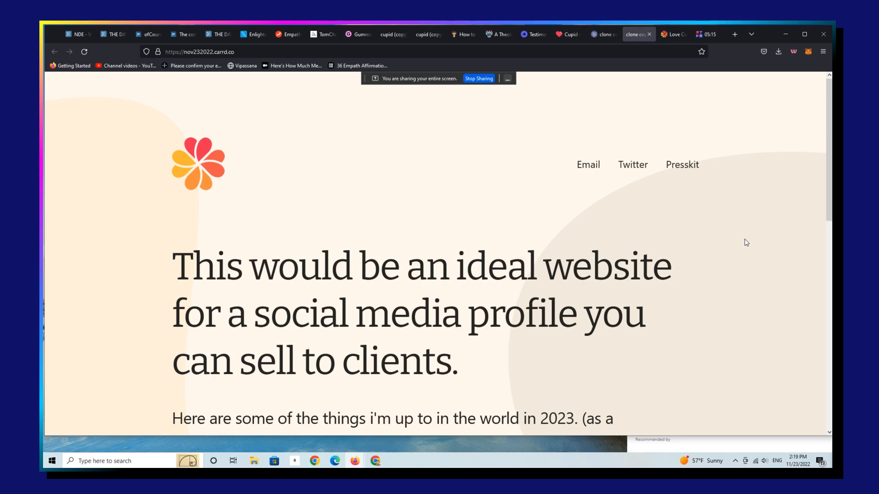
mouse_move(658, 284)
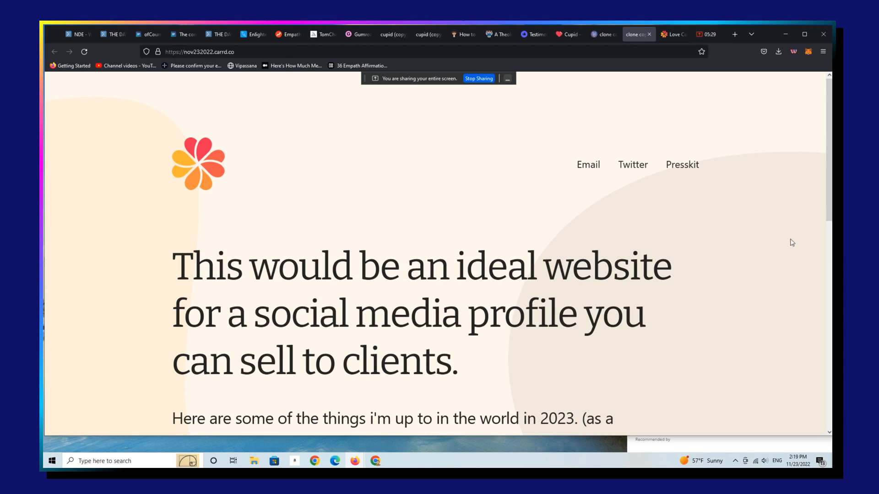
mouse_move(826, 211)
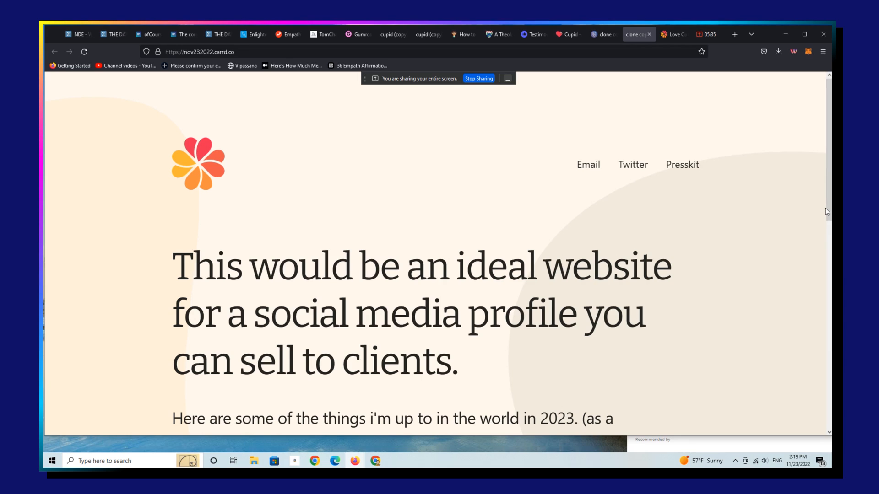
mouse_move(359, 302)
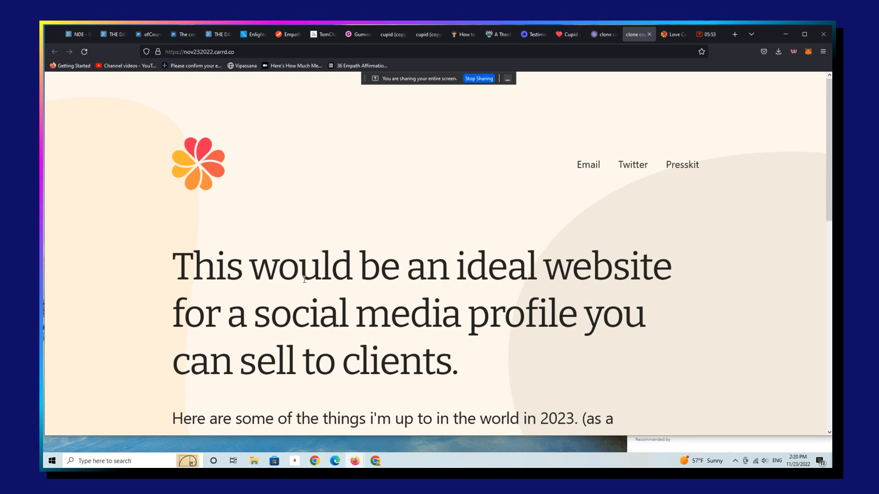
mouse_move(319, 262)
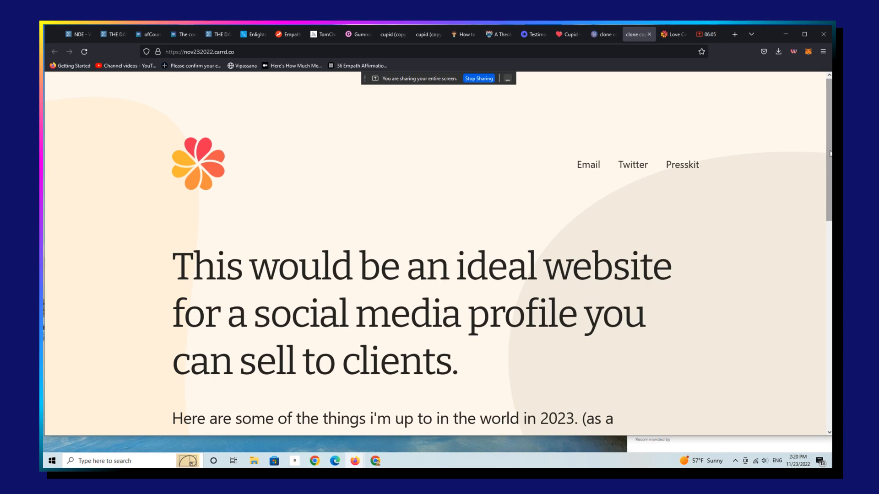
mouse_move(495, 105)
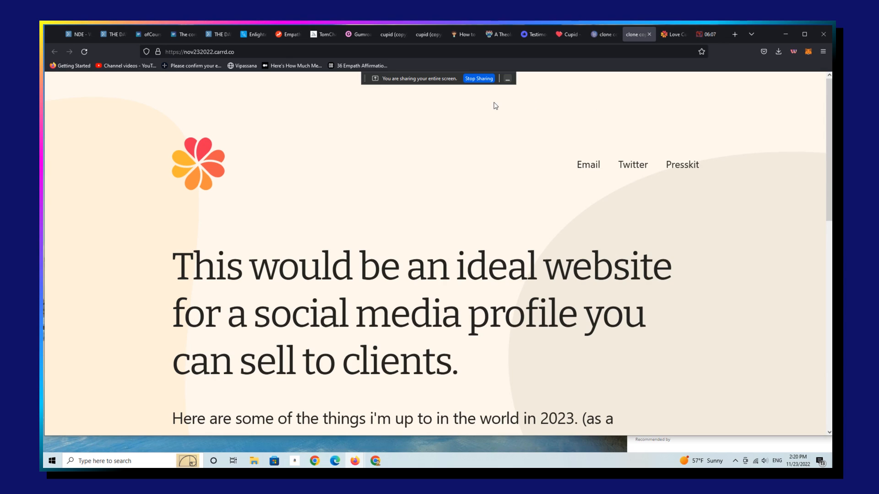
mouse_move(484, 83)
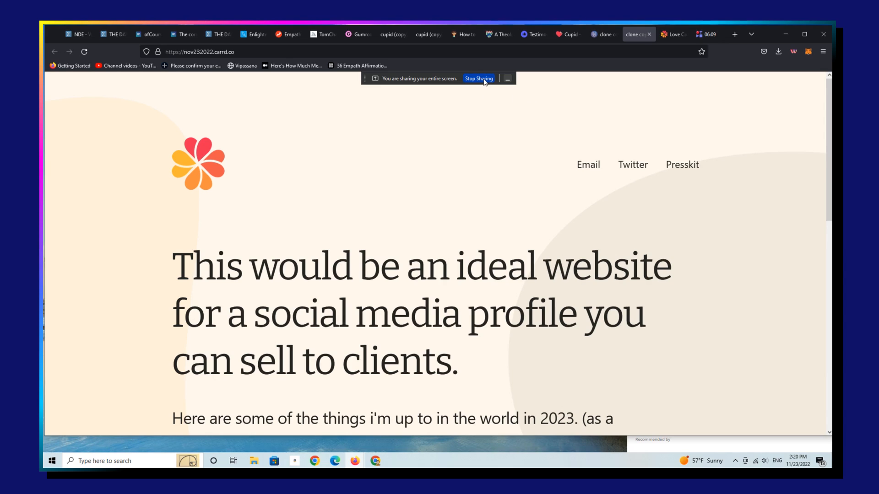